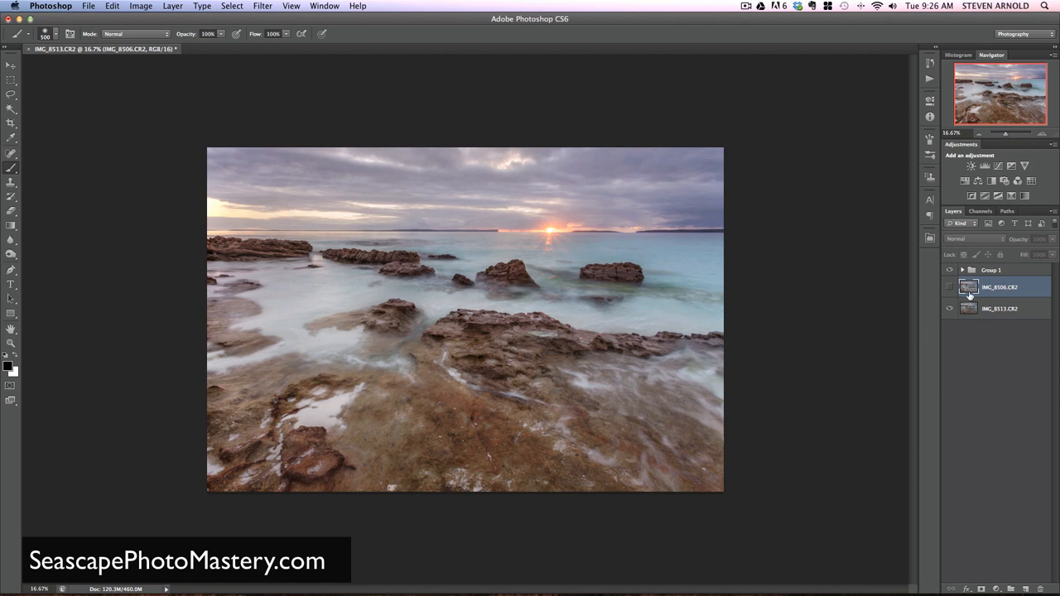
# Step: Compare the two exposures by toggling IMG_8506's visibility, leaving the flowing-water layer shown and selected
pyautogui.click(999, 308)
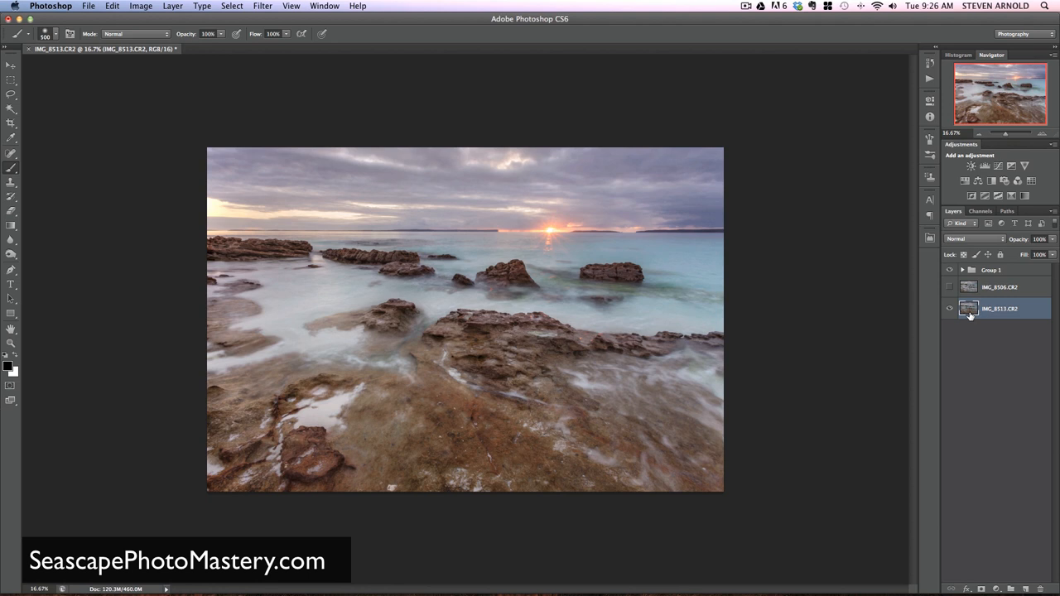
pyautogui.moveTo(576, 236)
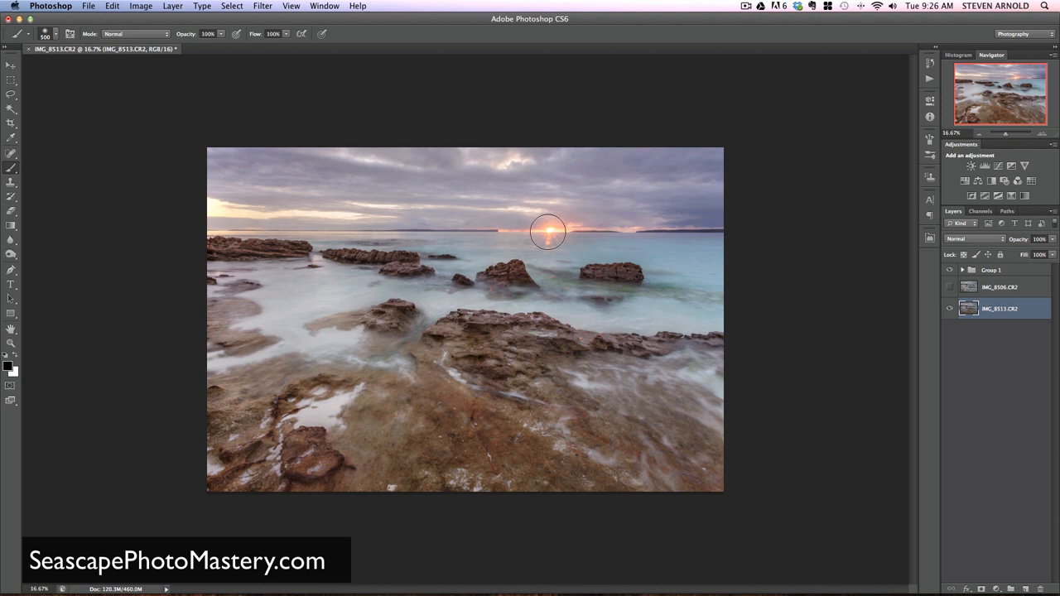
pyautogui.moveTo(553, 225)
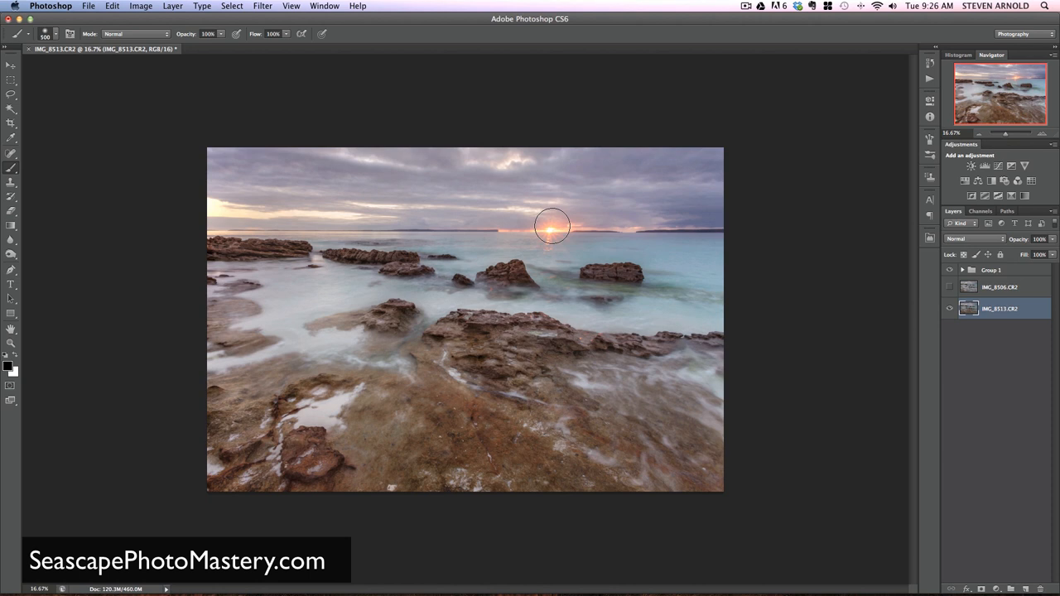
pyautogui.moveTo(563, 238)
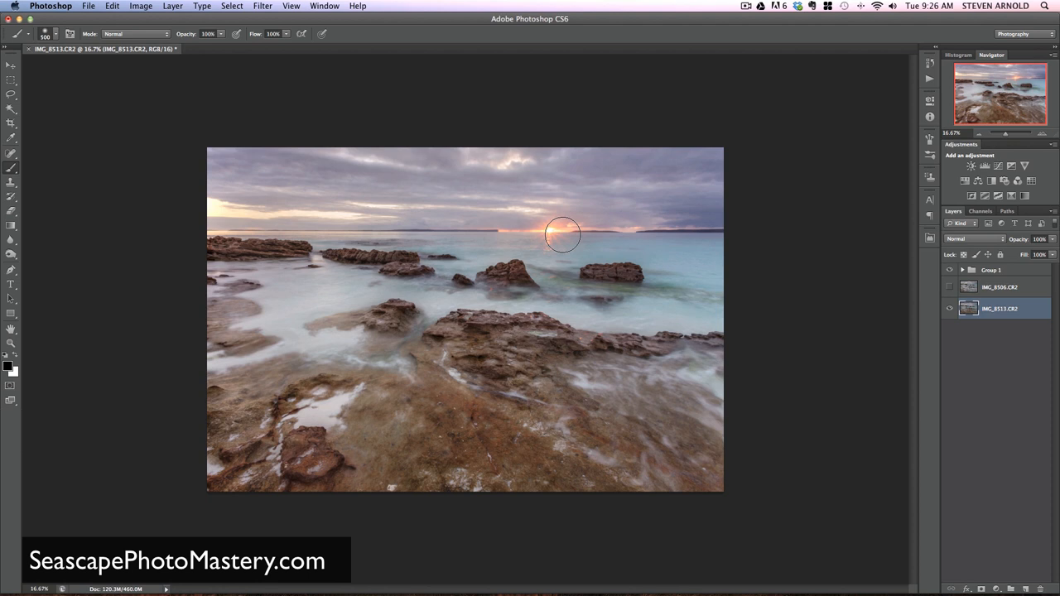
pyautogui.moveTo(523, 222)
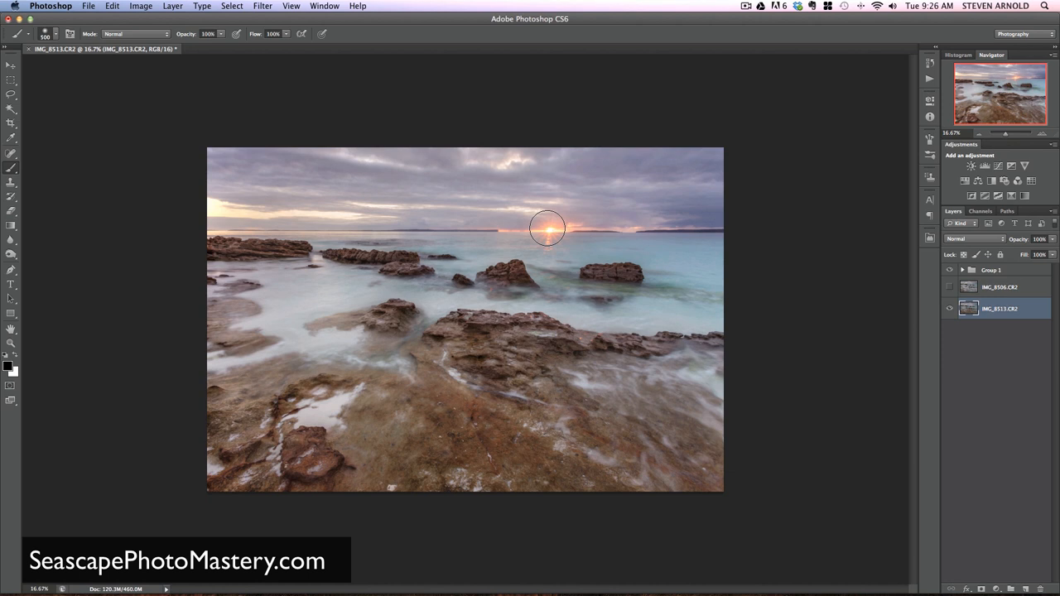
pyautogui.moveTo(554, 242)
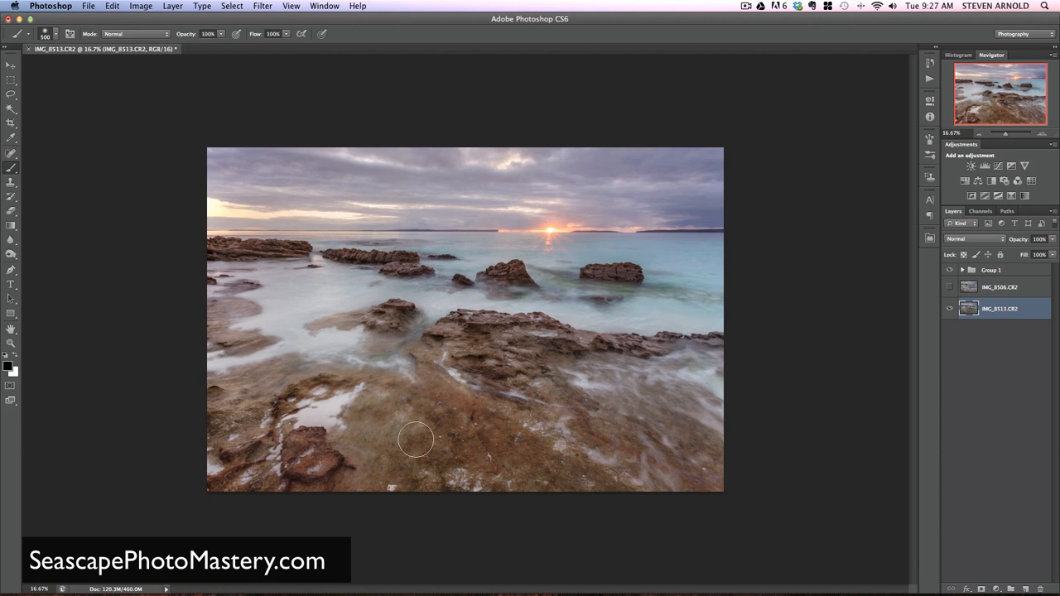
pyautogui.moveTo(411, 425)
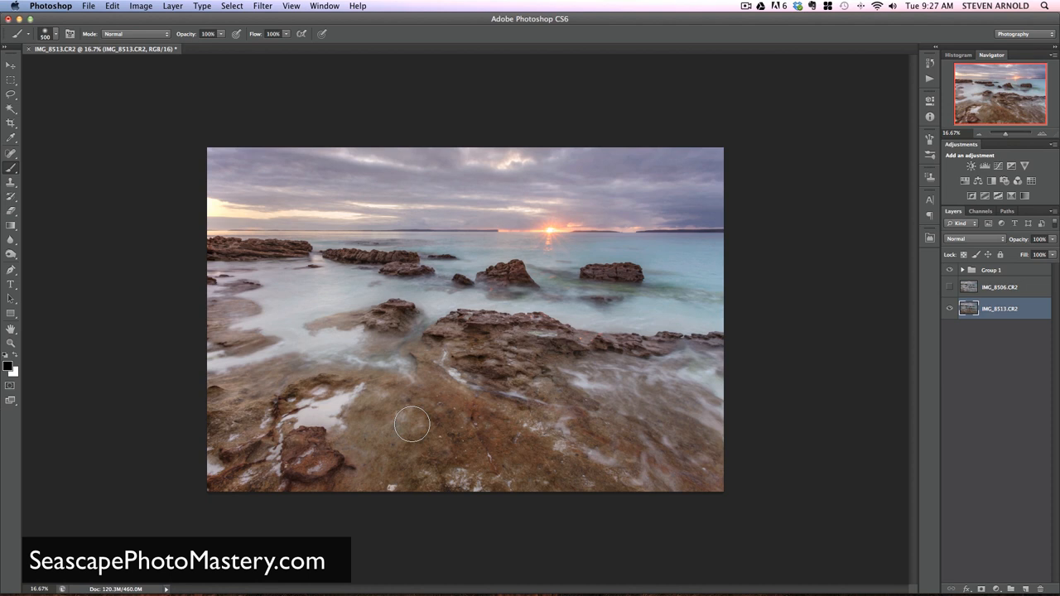
pyautogui.moveTo(686, 409)
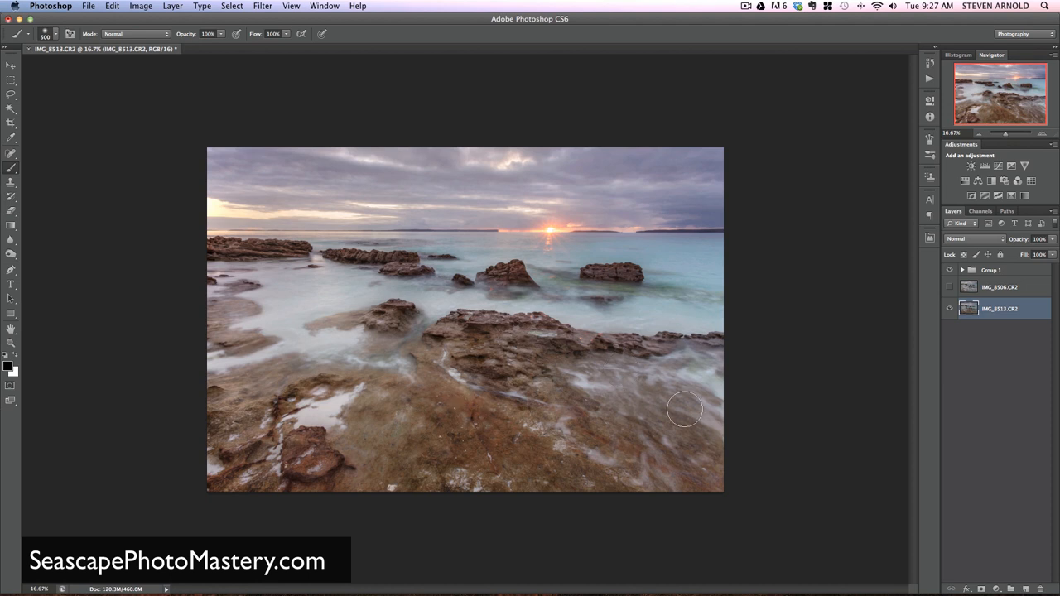
pyautogui.moveTo(642, 339)
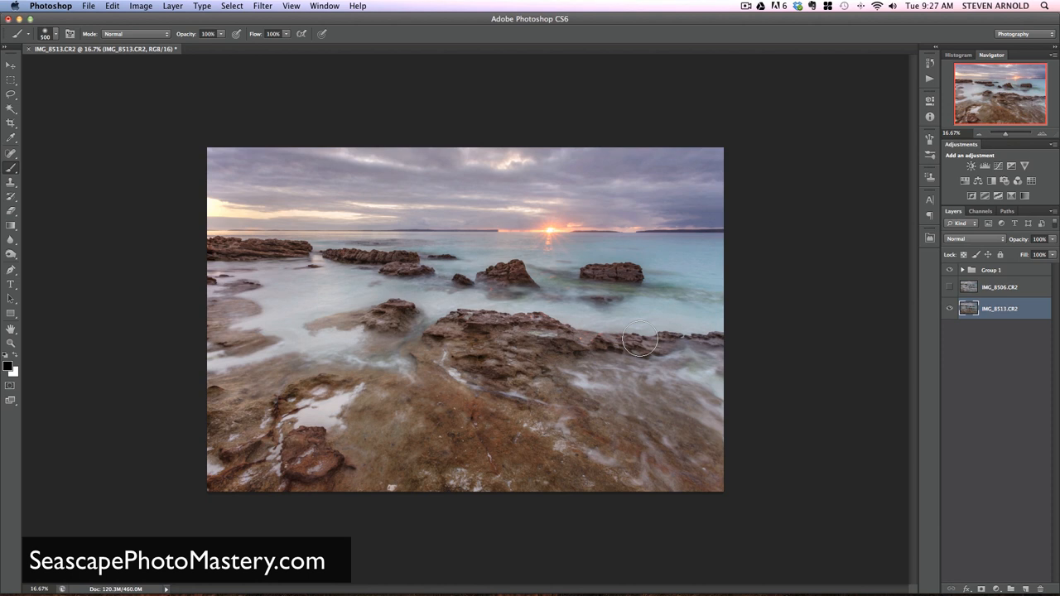
pyautogui.moveTo(563, 250)
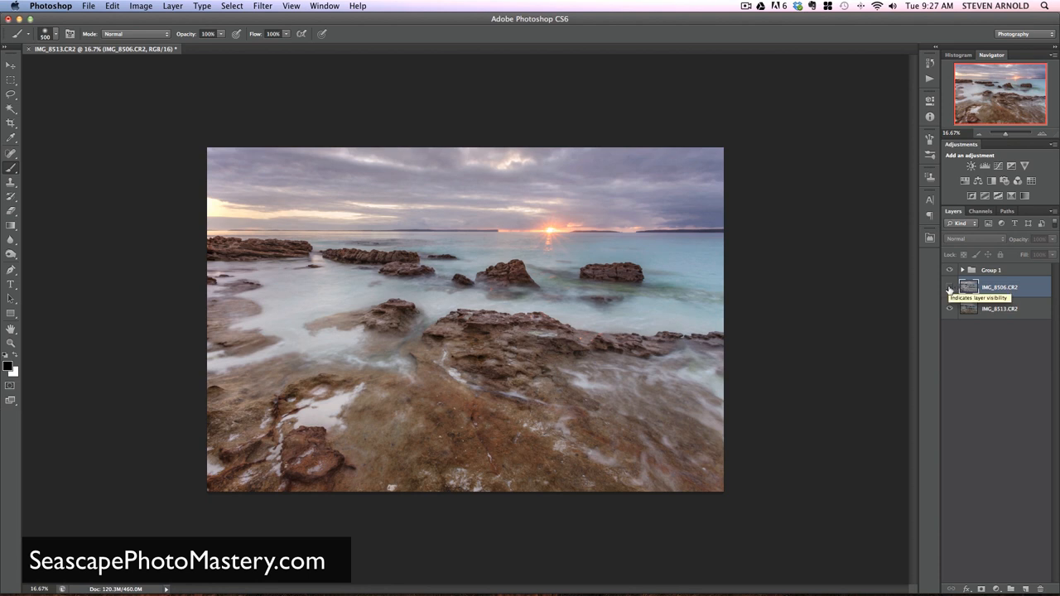
pyautogui.click(950, 288)
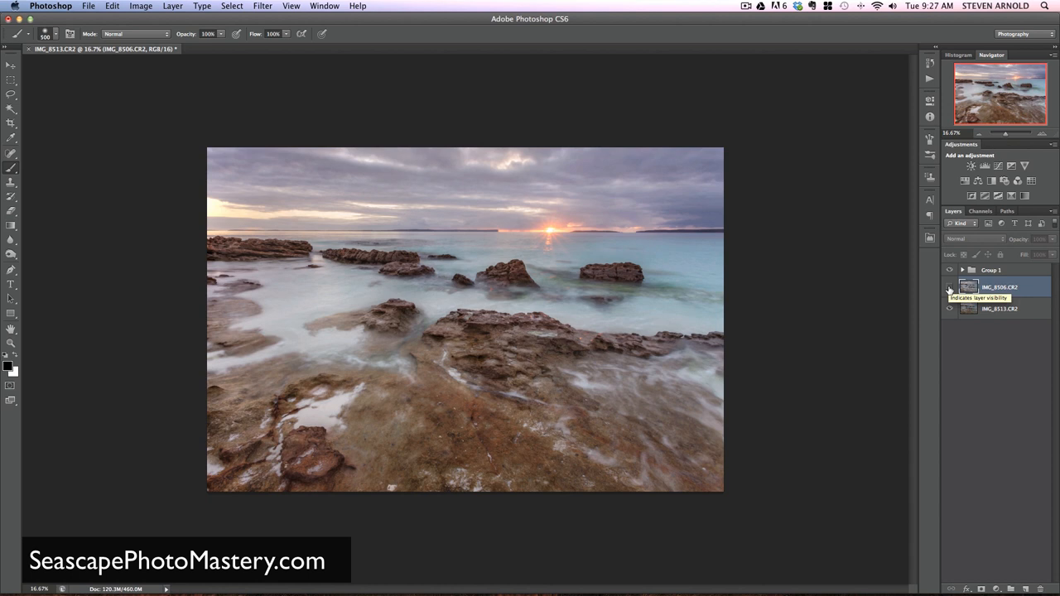
pyautogui.click(951, 288)
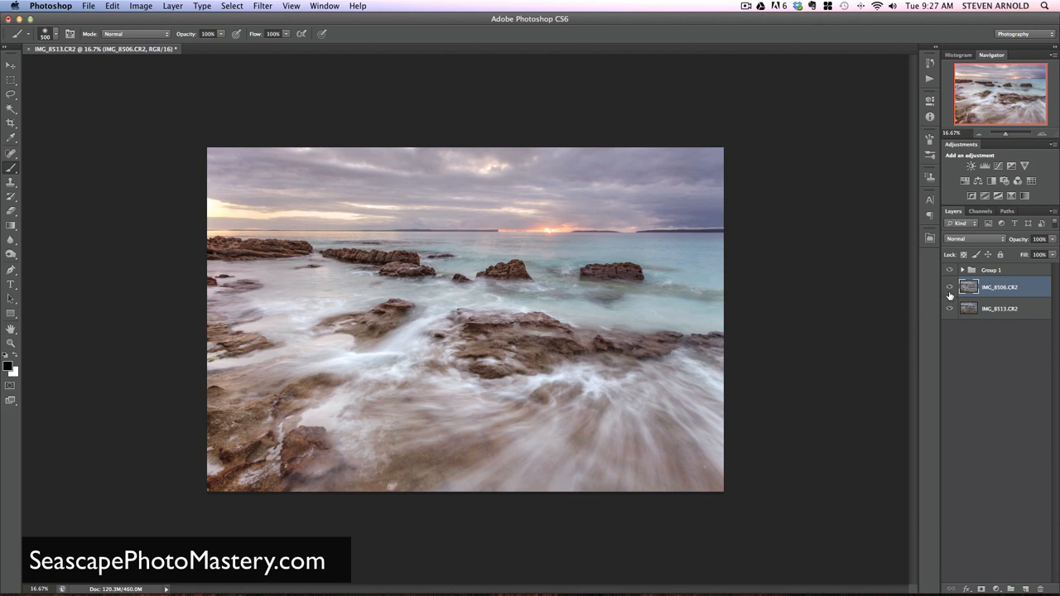
pyautogui.moveTo(950, 288)
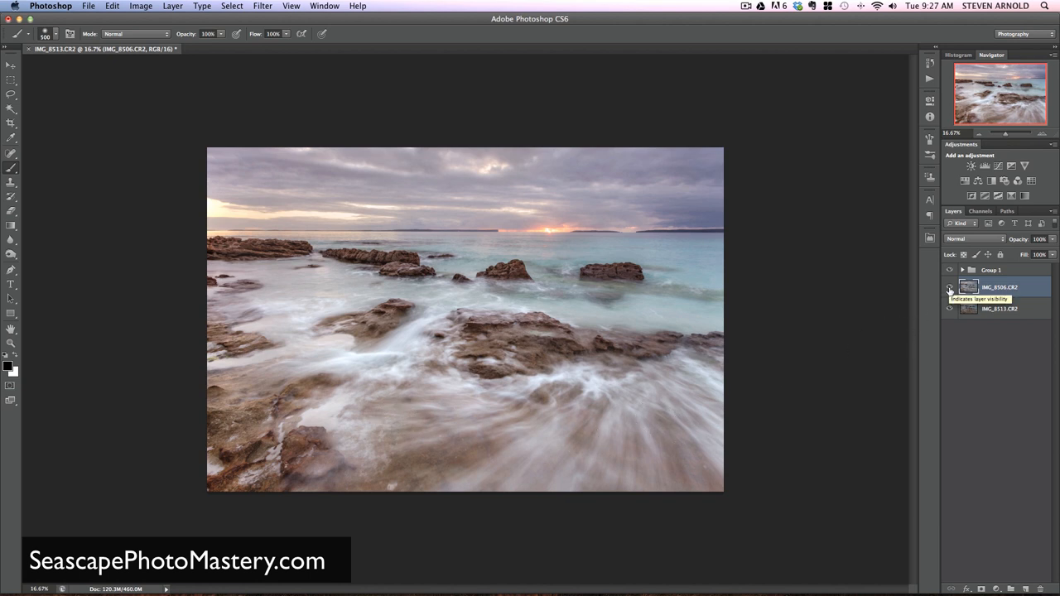
pyautogui.click(950, 287)
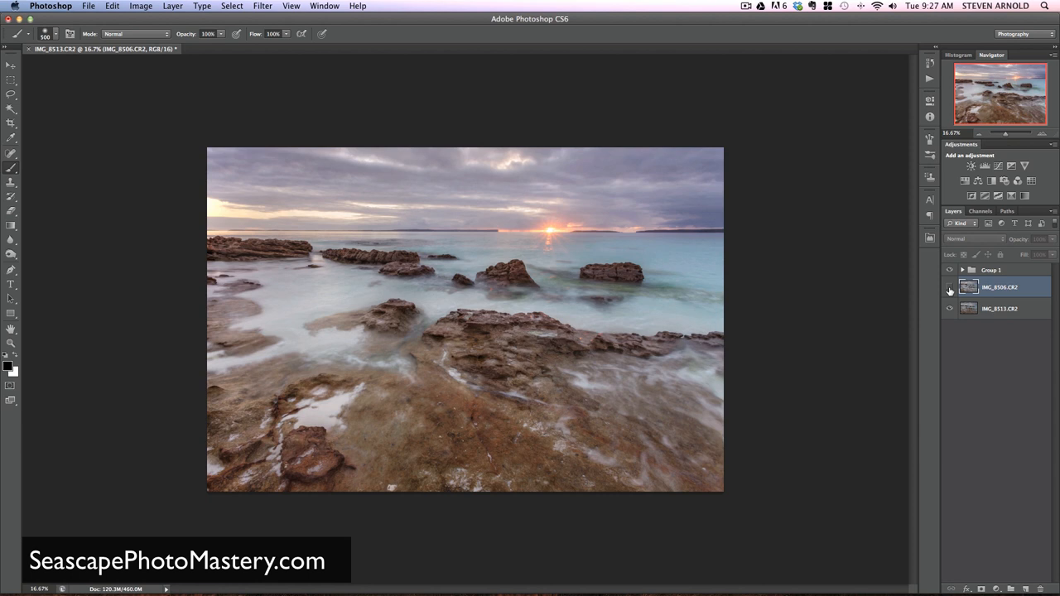
pyautogui.click(951, 288)
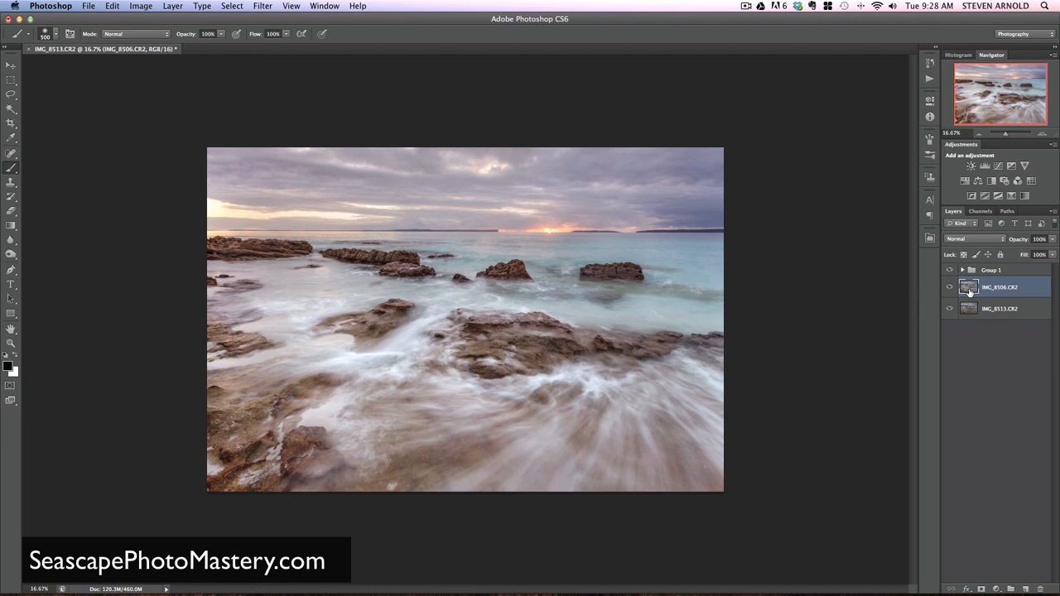
pyautogui.moveTo(969, 290)
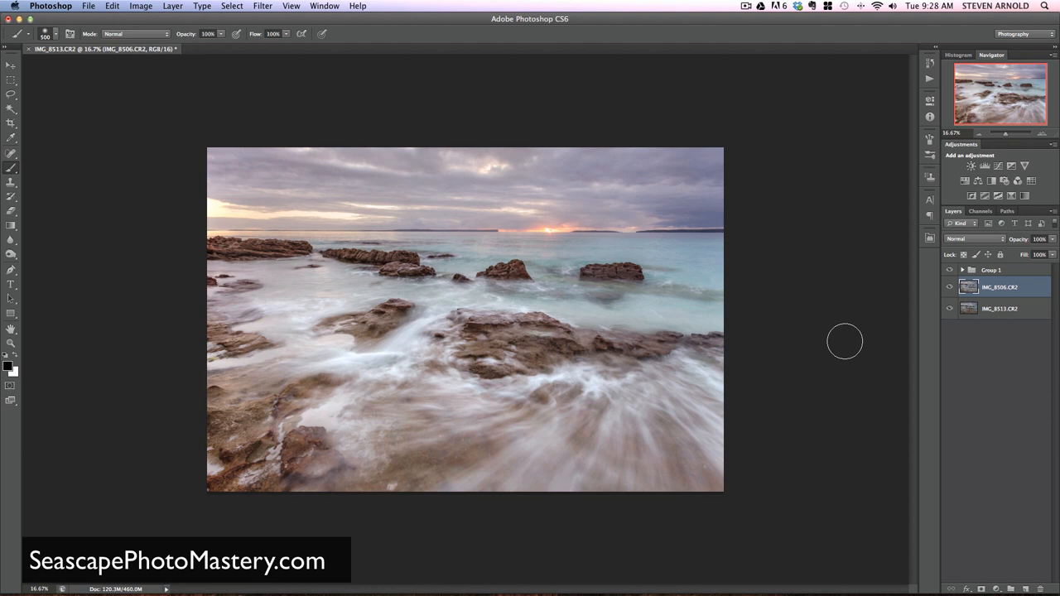
pyautogui.moveTo(546, 331)
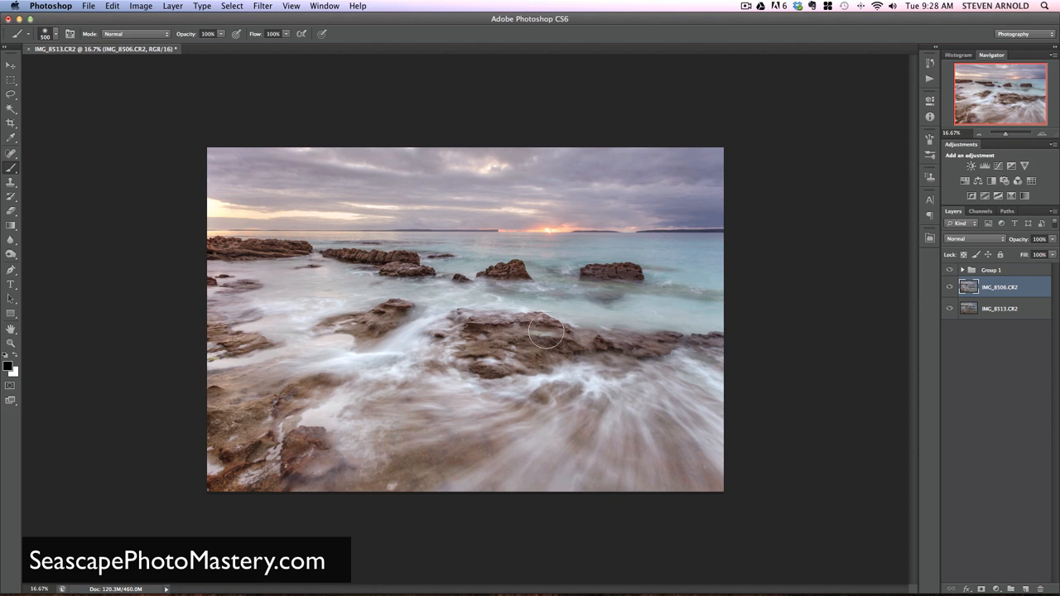
pyautogui.moveTo(719, 324)
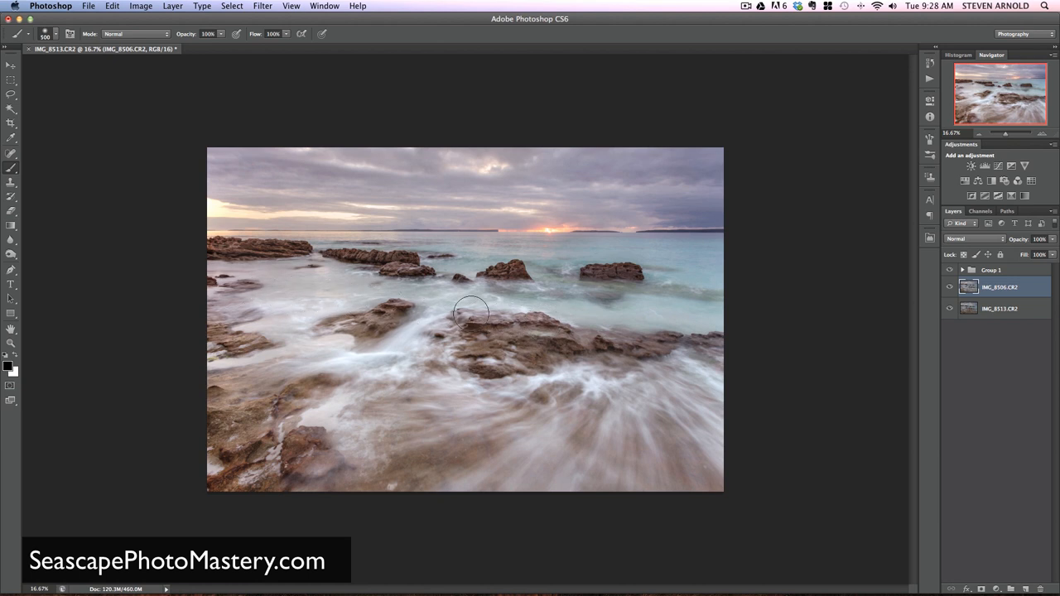
pyautogui.moveTo(252, 302)
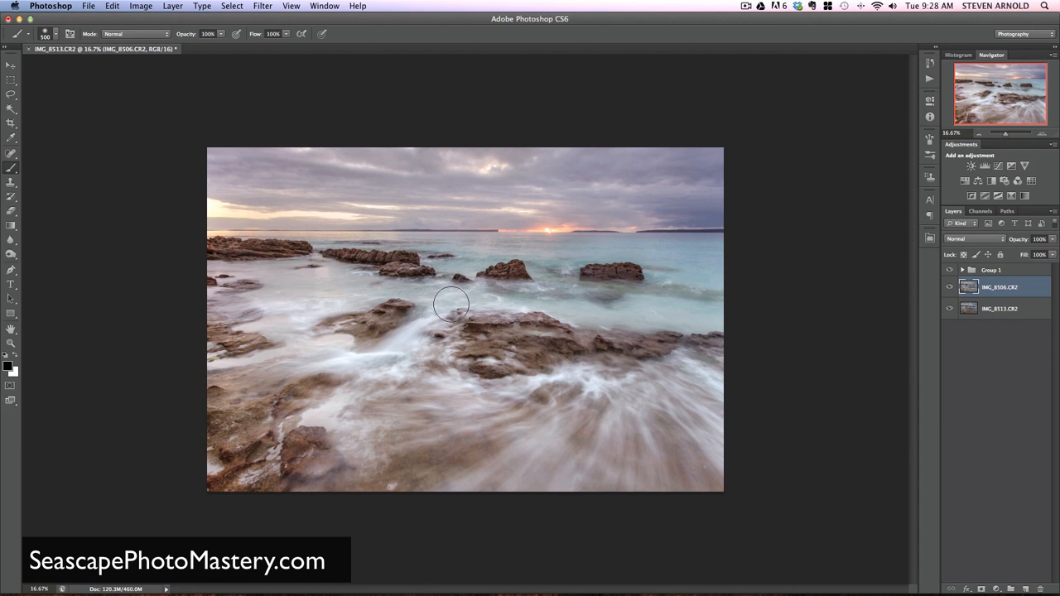
pyautogui.moveTo(571, 307)
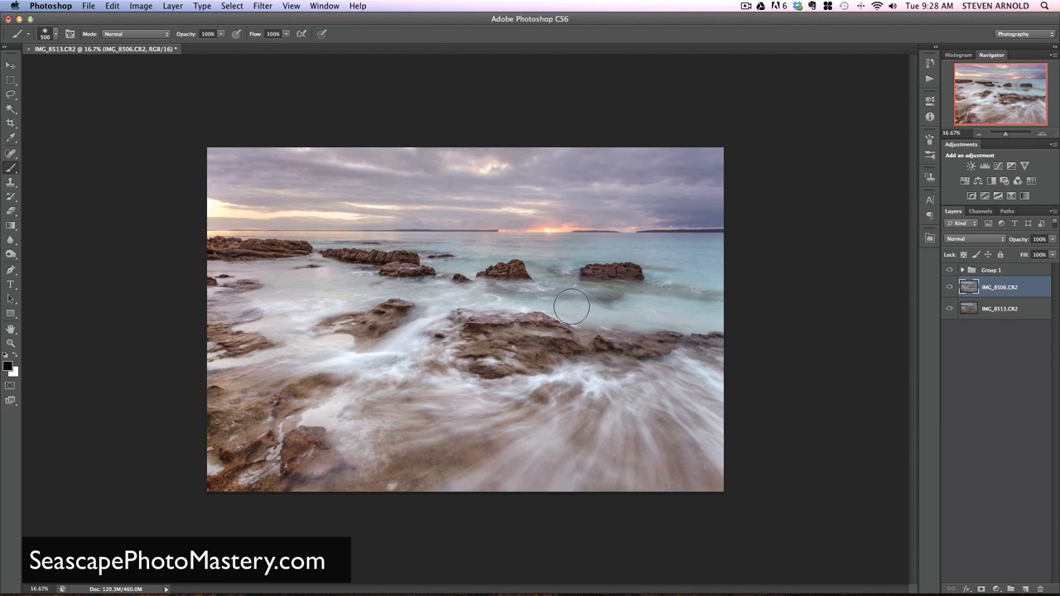
pyautogui.moveTo(782, 311)
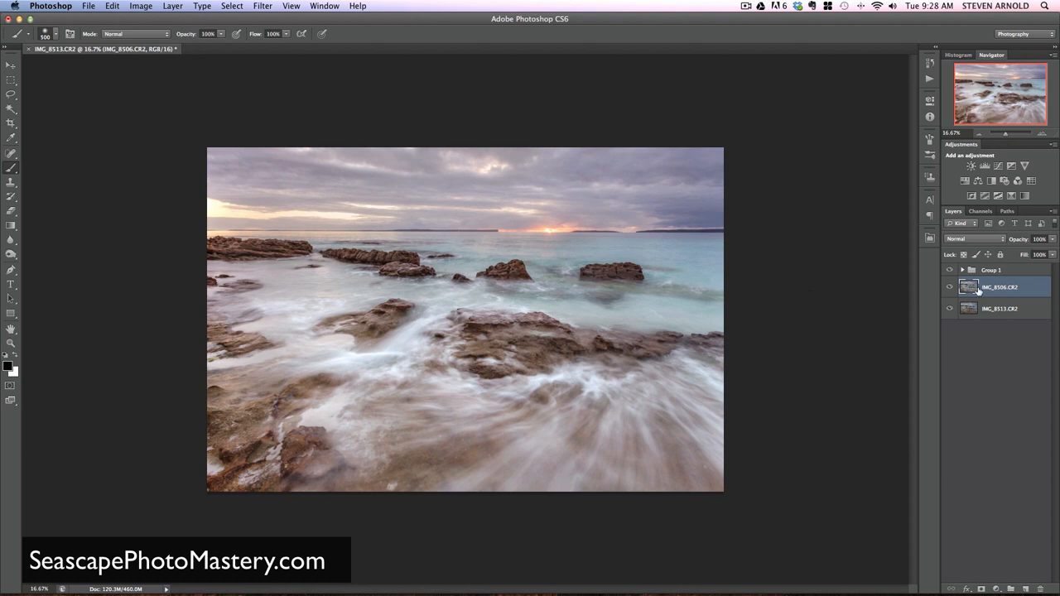
pyautogui.moveTo(969, 288)
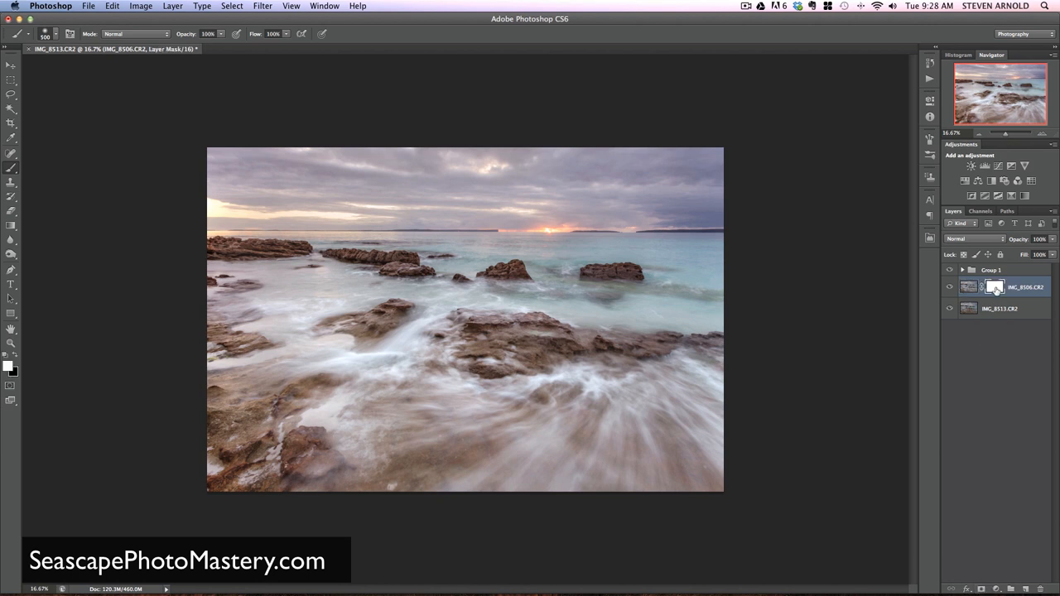
pyautogui.moveTo(997, 288)
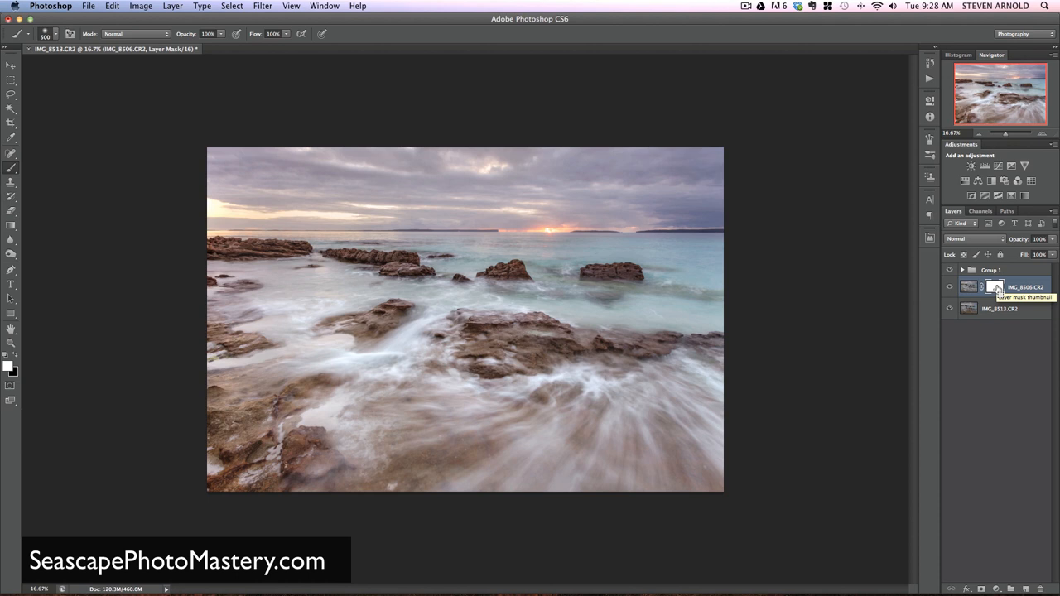
# Step: Target the inverted black layer mask on IMG_8506 and set white as the paint colour
pyautogui.click(994, 288)
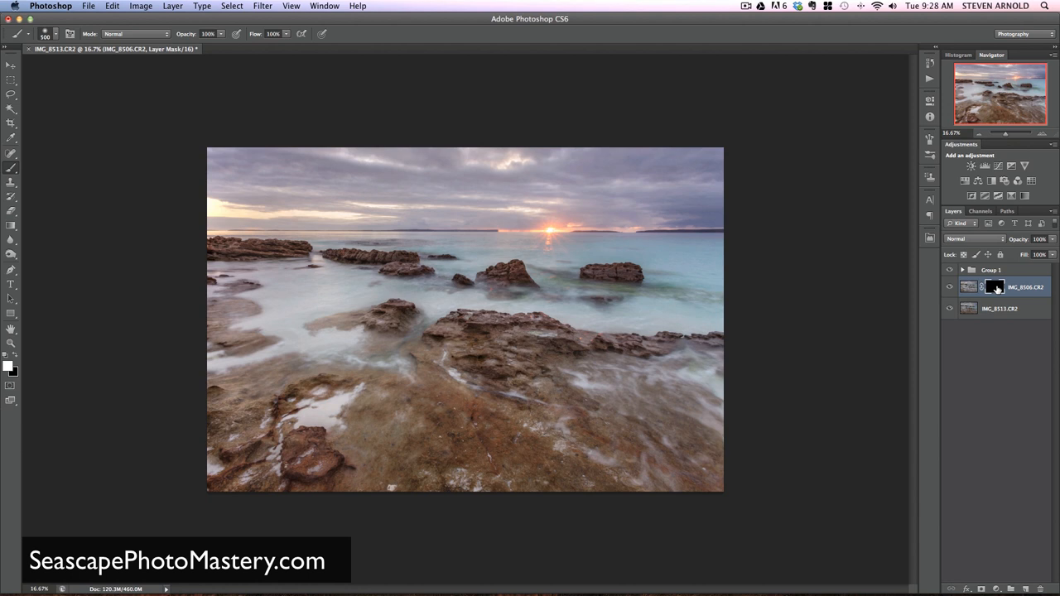
pyautogui.moveTo(997, 292)
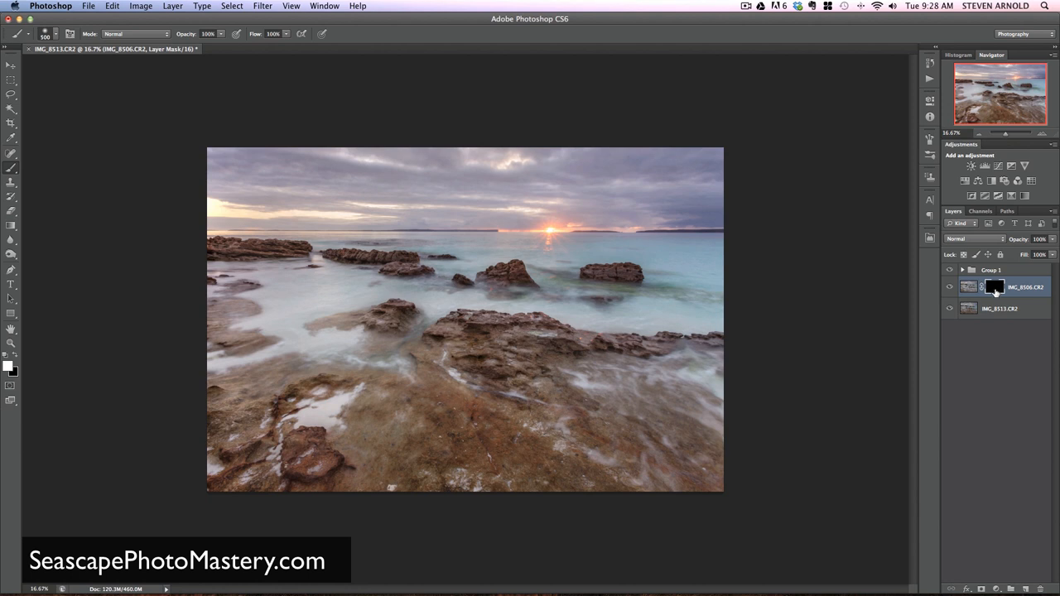
pyautogui.click(969, 286)
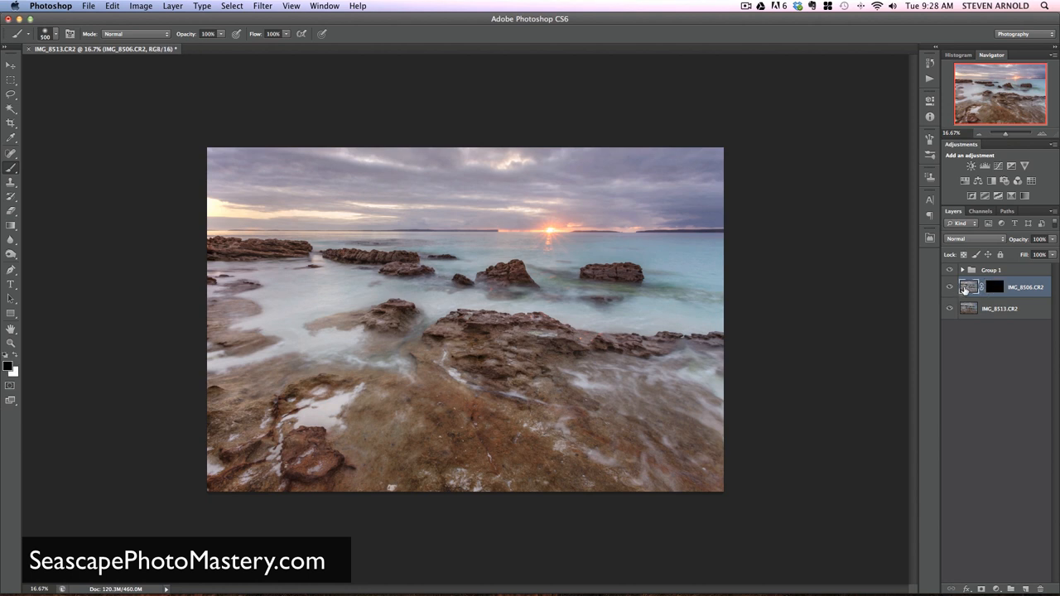
pyautogui.moveTo(951, 290)
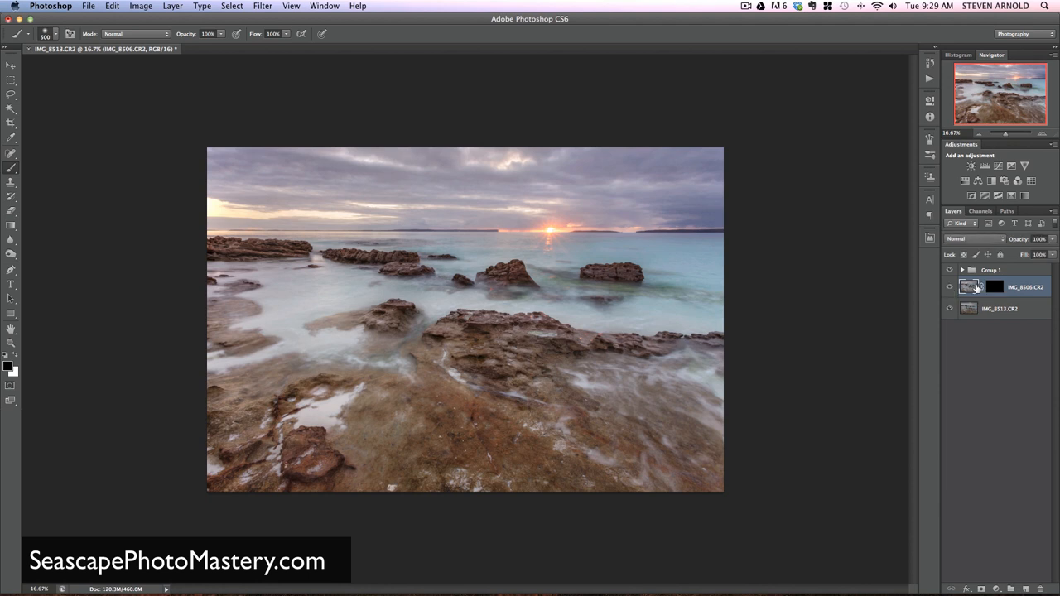
pyautogui.click(994, 288)
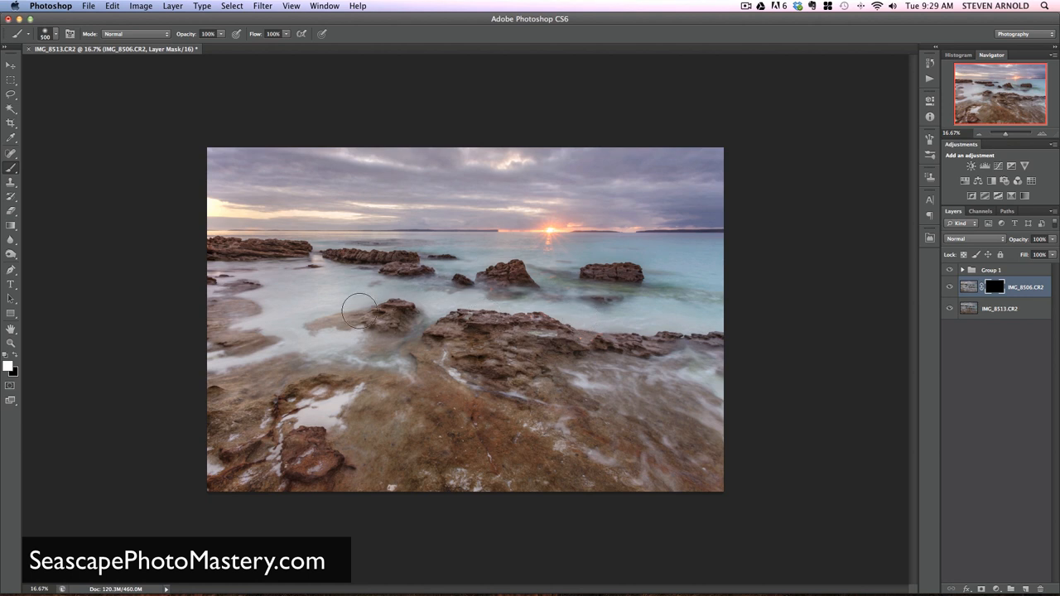
pyautogui.moveTo(417, 317)
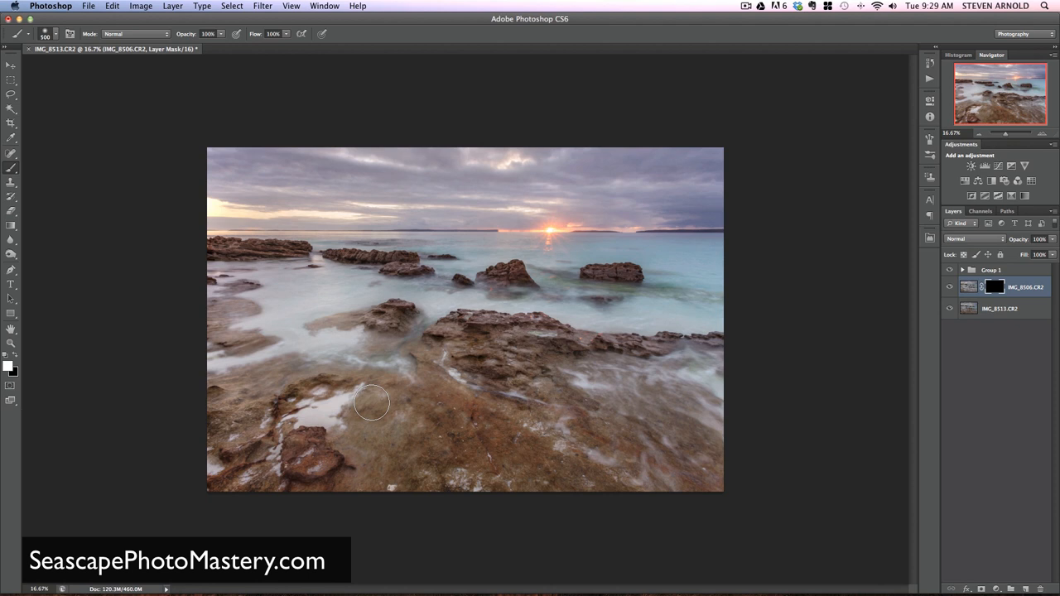
pyautogui.moveTo(377, 404)
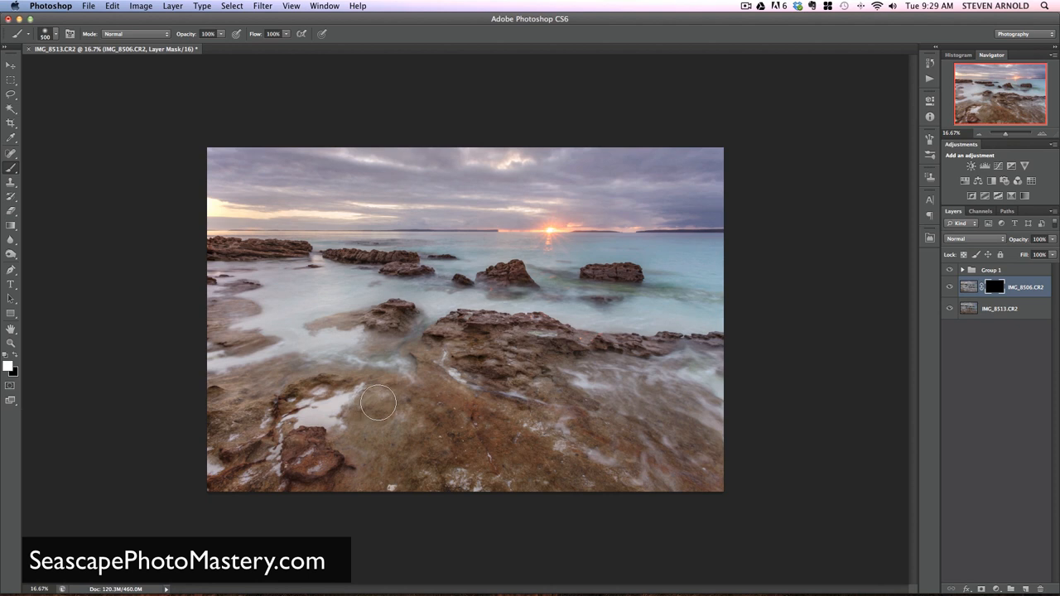
pyautogui.click(6, 368)
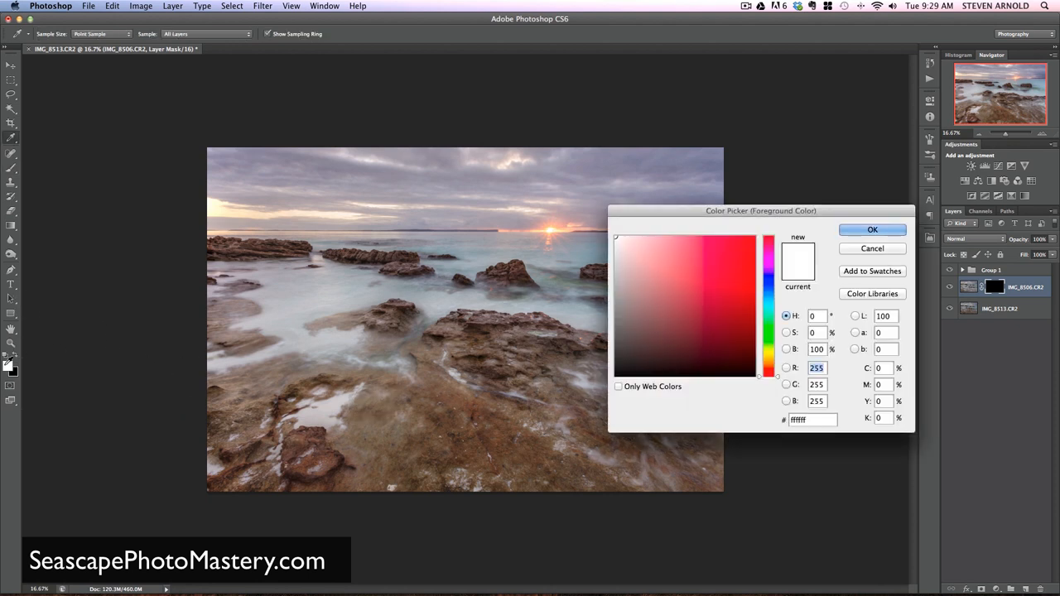
# Step: Confirm white foreground and set the Brush tool to 100% opacity for mask painting
pyautogui.click(871, 229)
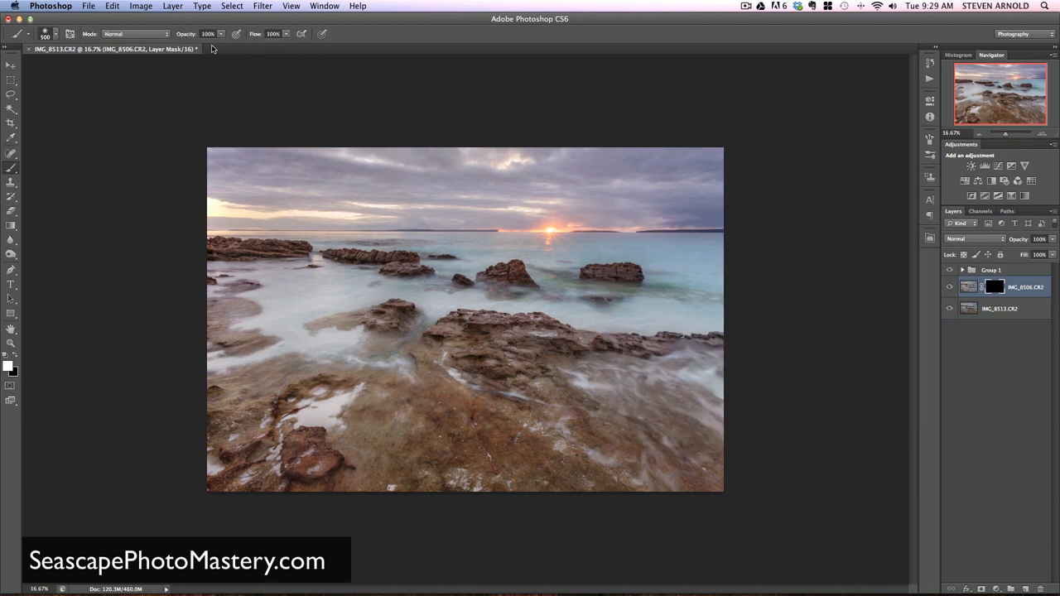
pyautogui.click(220, 33)
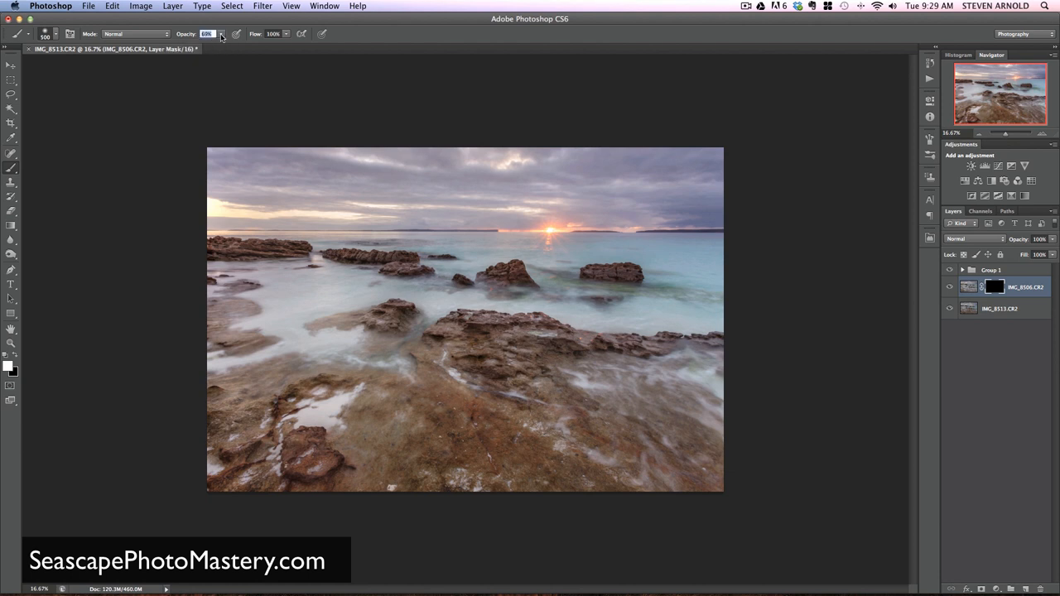
pyautogui.click(47, 33)
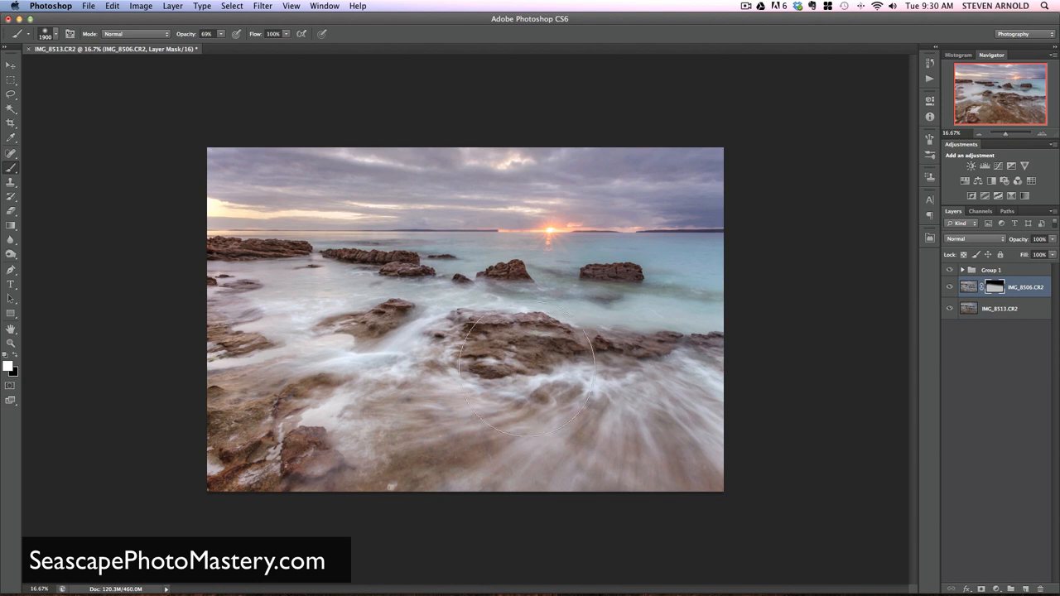
pyautogui.moveTo(522, 368); pyautogui.dragTo(659, 431)
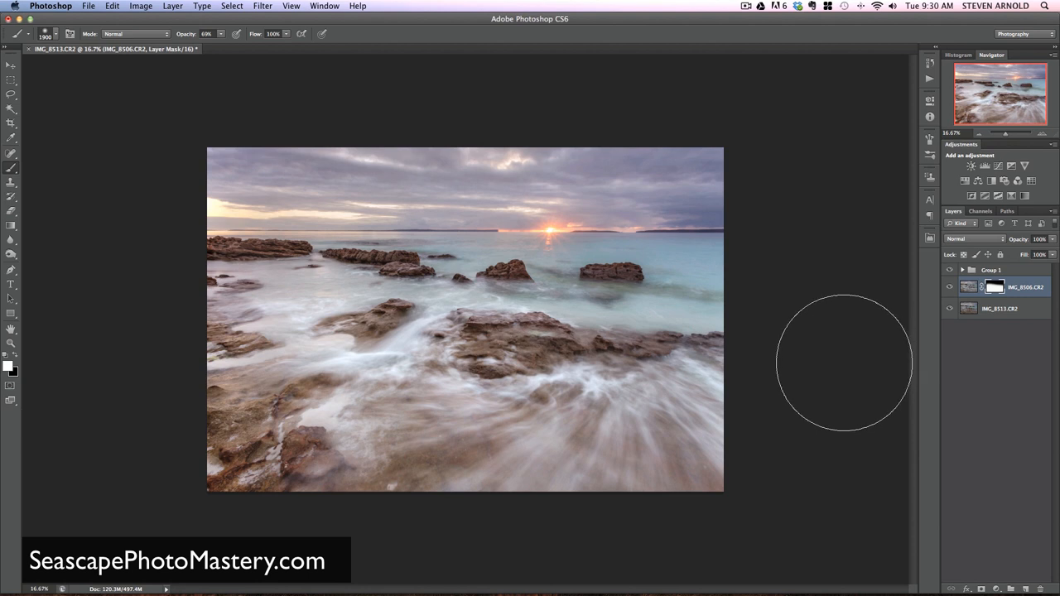
pyautogui.moveTo(953, 295)
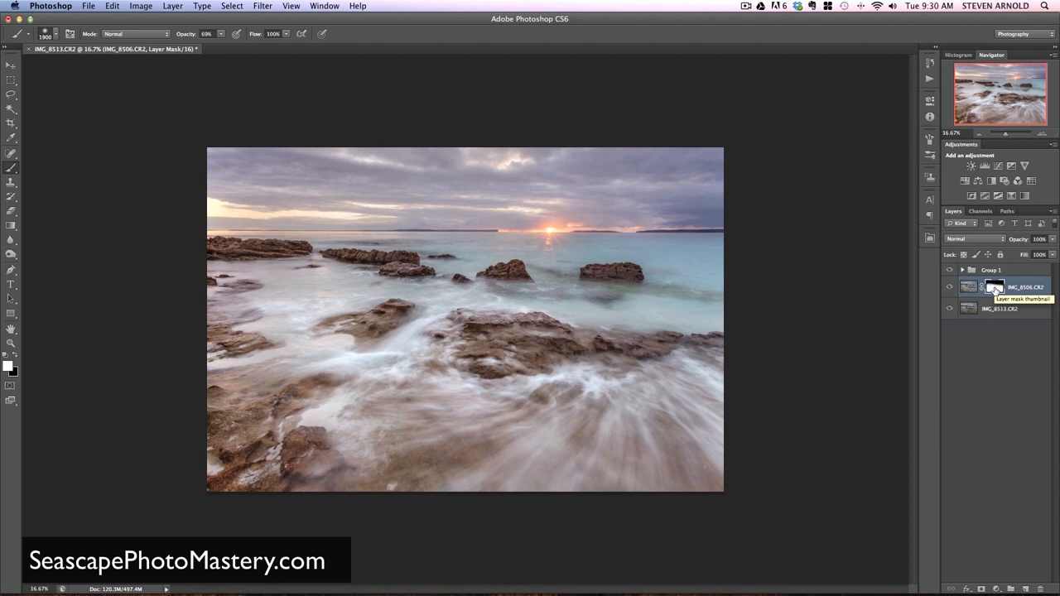
# Step: Preview the layer mask on its own, then return to the image view
pyautogui.click(982, 286)
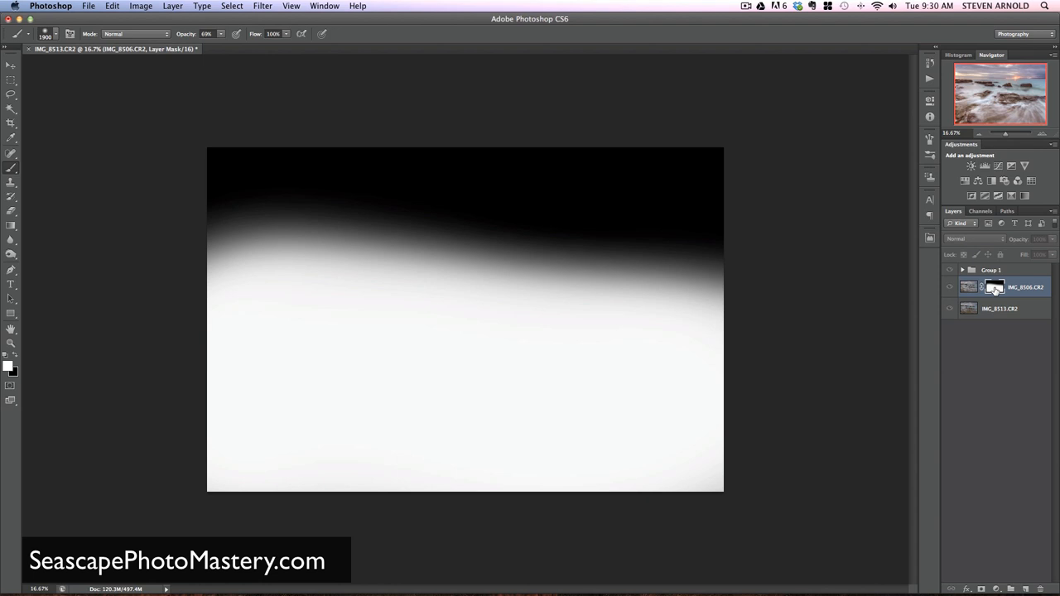
pyautogui.moveTo(633, 378)
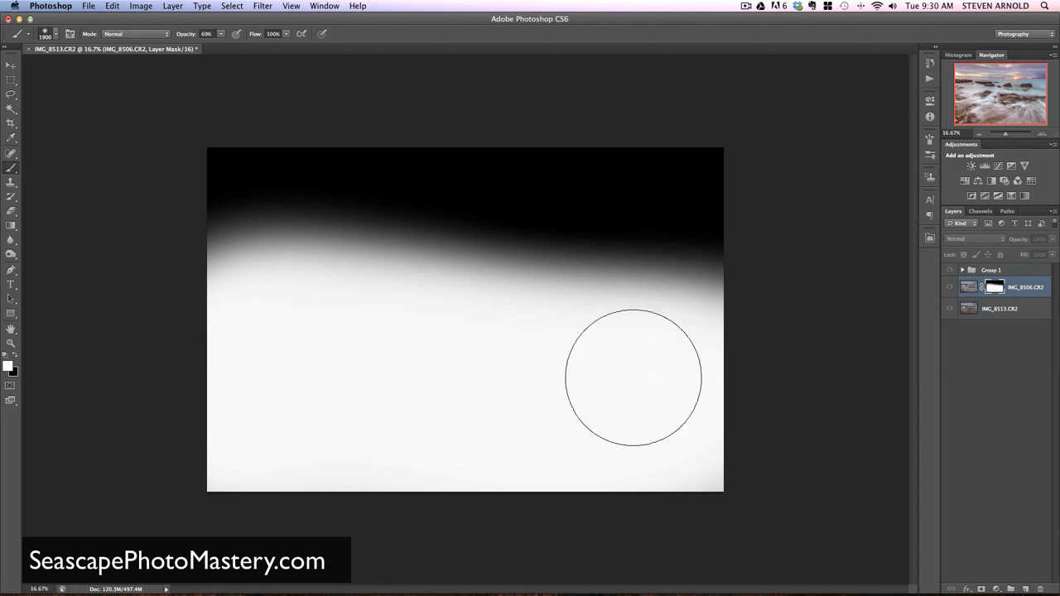
pyautogui.moveTo(215, 431)
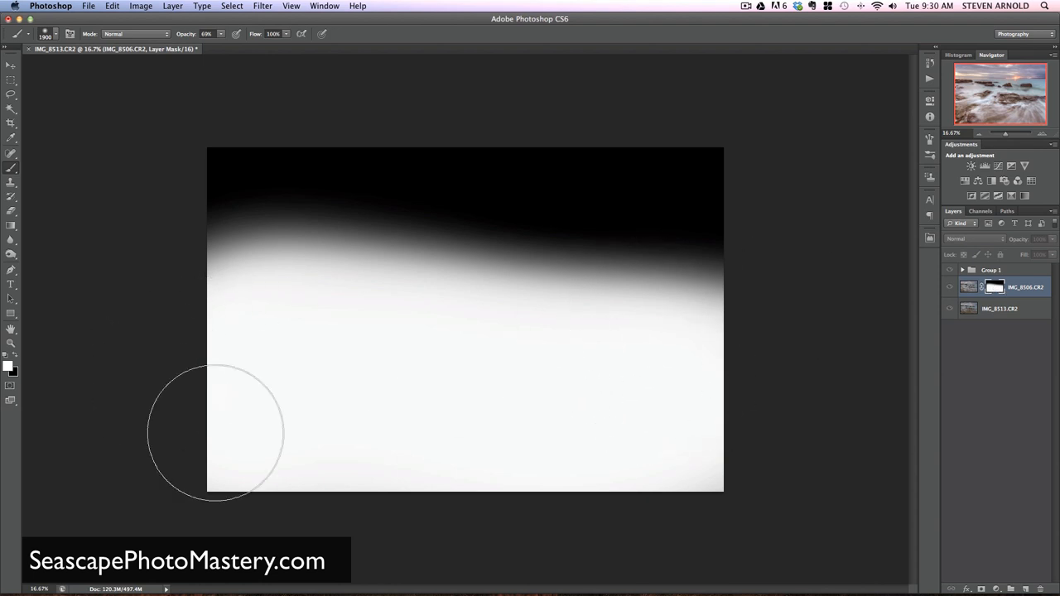
pyautogui.moveTo(794, 378)
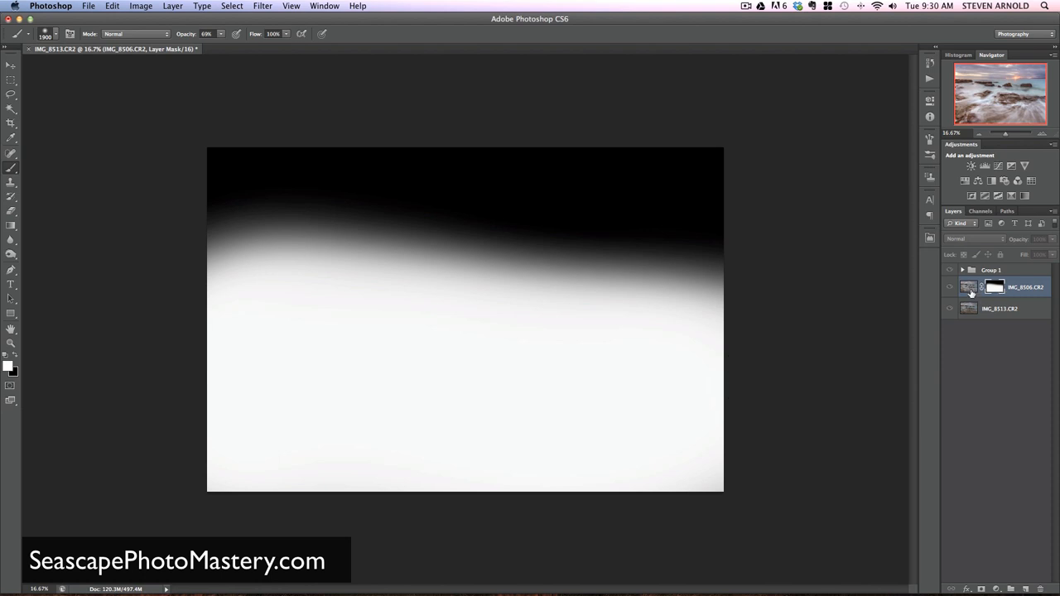
pyautogui.moveTo(969, 288)
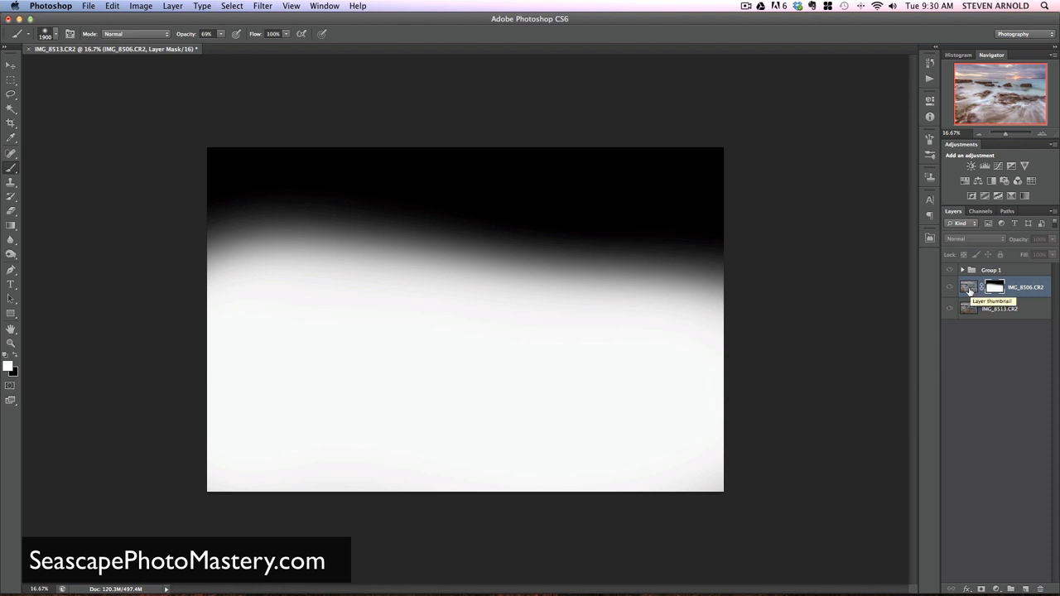
pyautogui.click(969, 288)
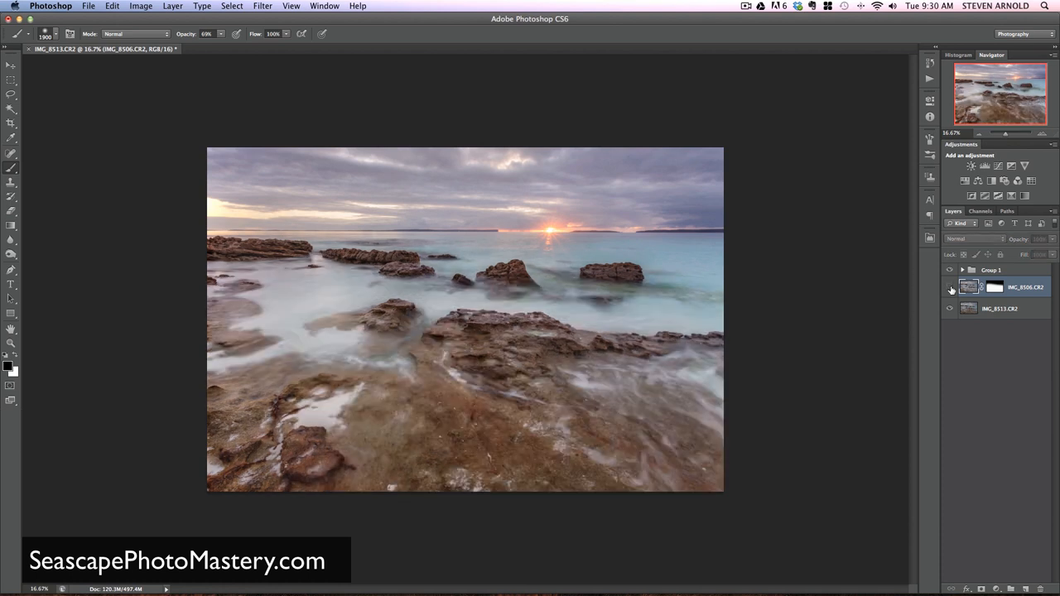
# Step: Toggle the flowing-water layer's visibility for a before/after comparison, leaving it visible
pyautogui.click(951, 288)
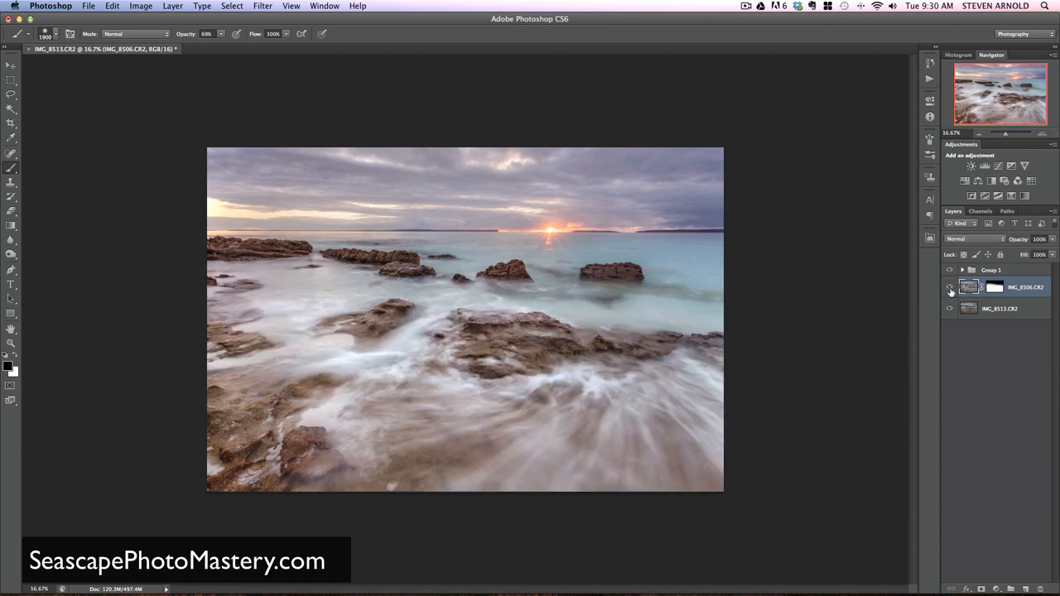
pyautogui.click(951, 288)
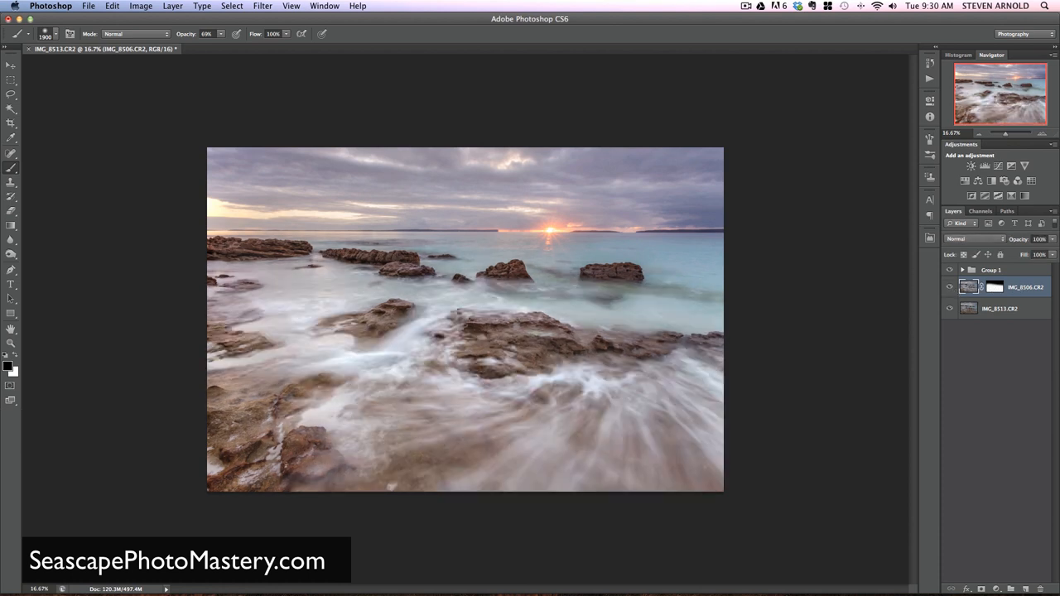
pyautogui.click(950, 288)
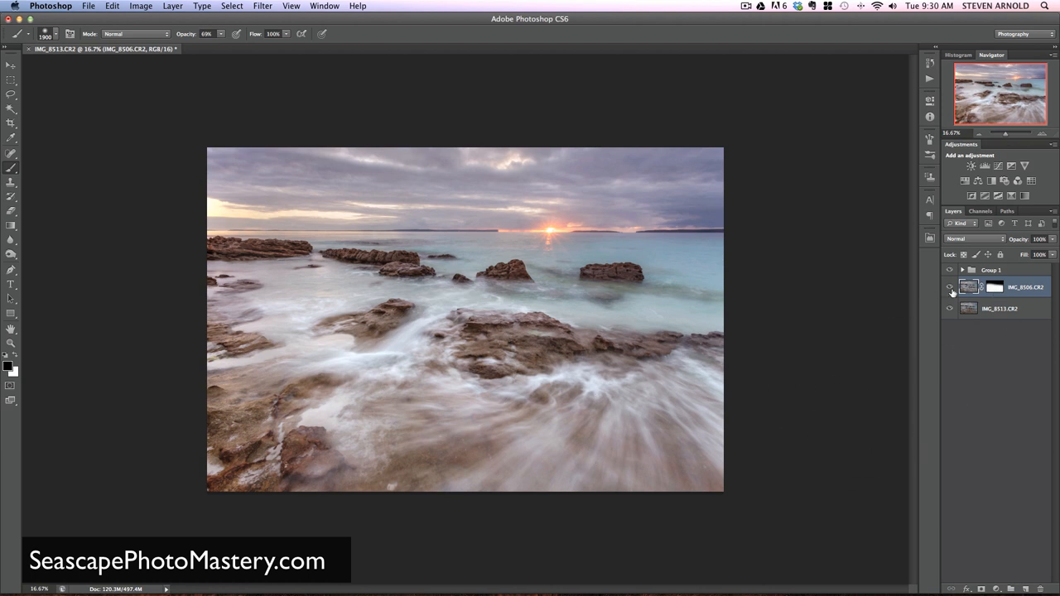
pyautogui.moveTo(950, 288)
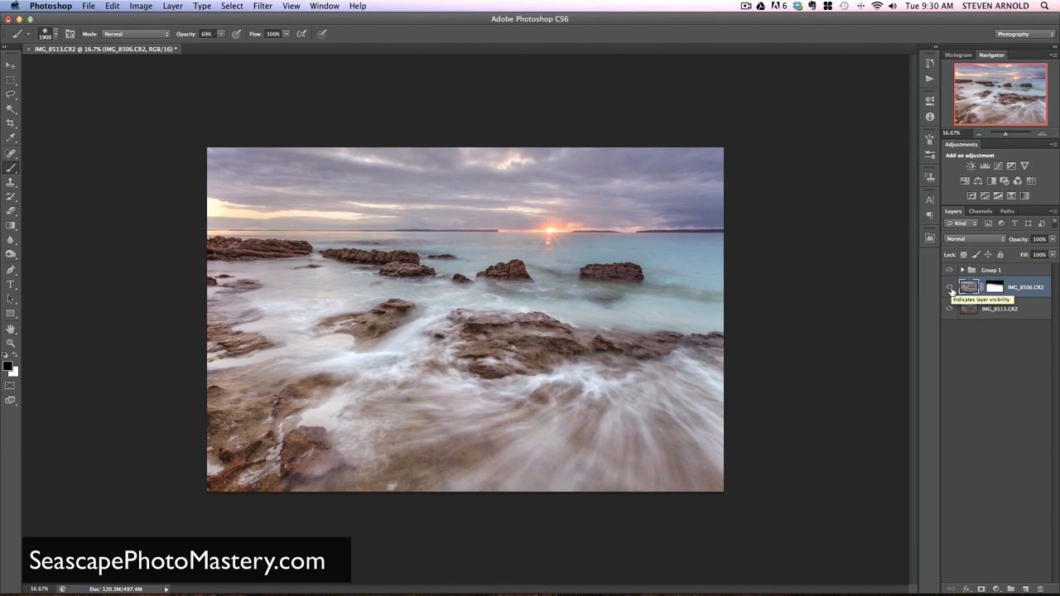
pyautogui.click(950, 292)
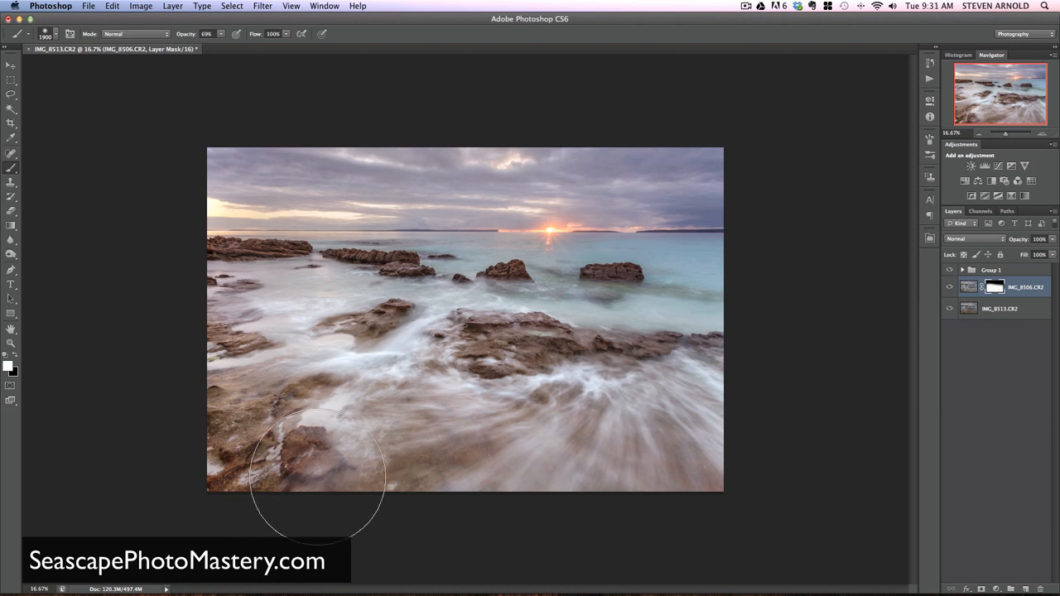
pyautogui.moveTo(153, 411)
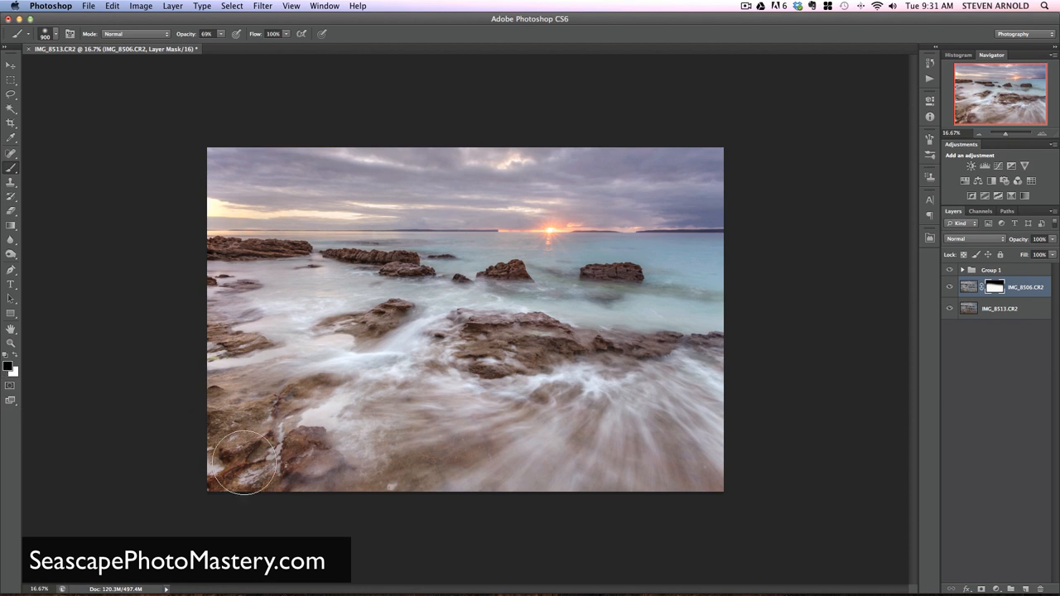
# Step: Paint white on the mask over the lower-left foreground rocks to blend in the water exposure
pyautogui.moveTo(245, 464); pyautogui.dragTo(290, 447)
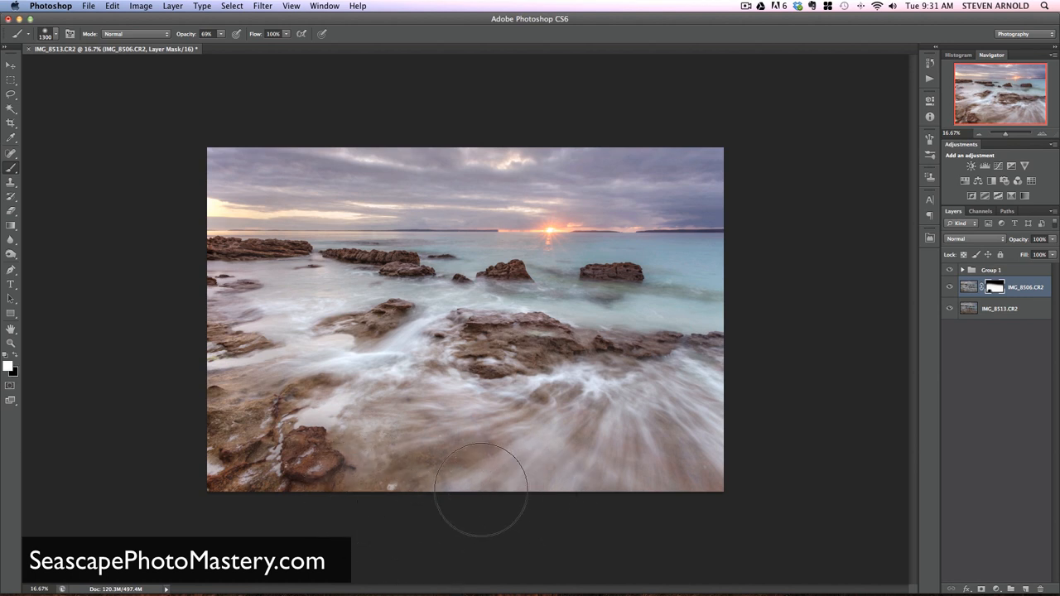
pyautogui.moveTo(864, 400)
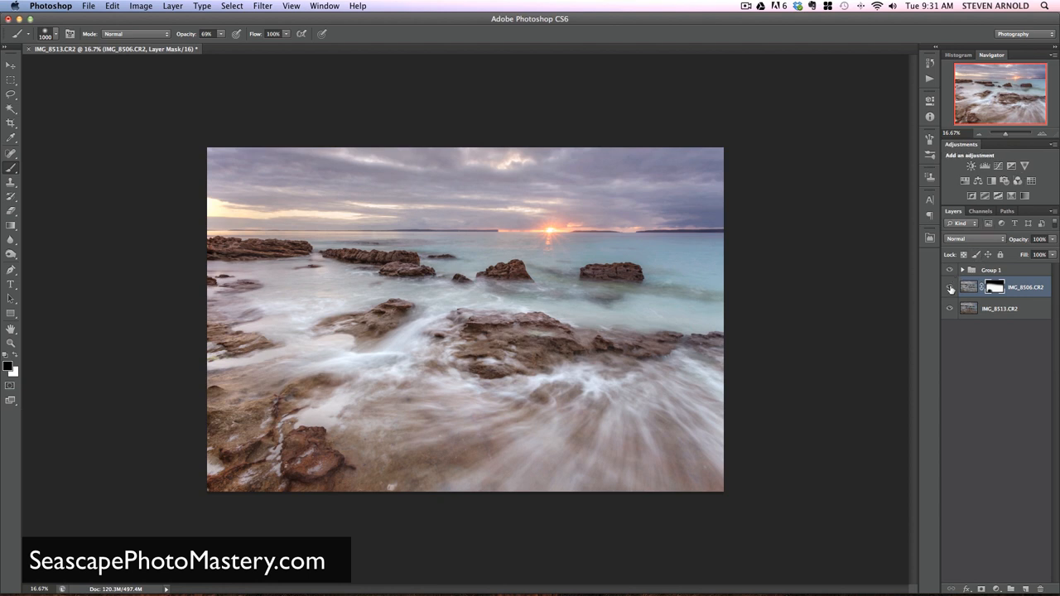
pyautogui.moveTo(951, 289)
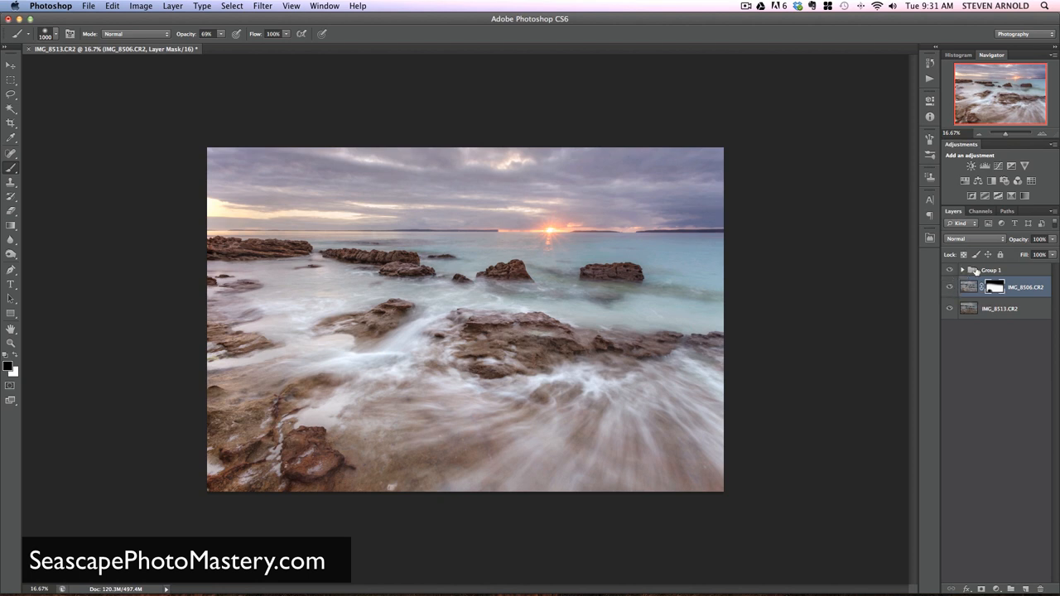
pyautogui.click(962, 270)
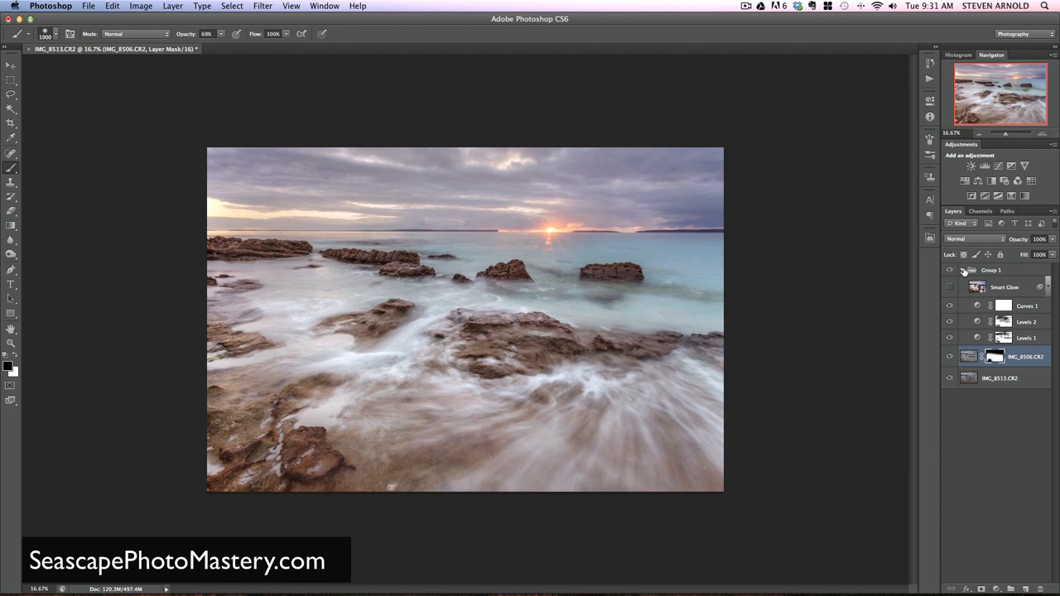
pyautogui.click(957, 270)
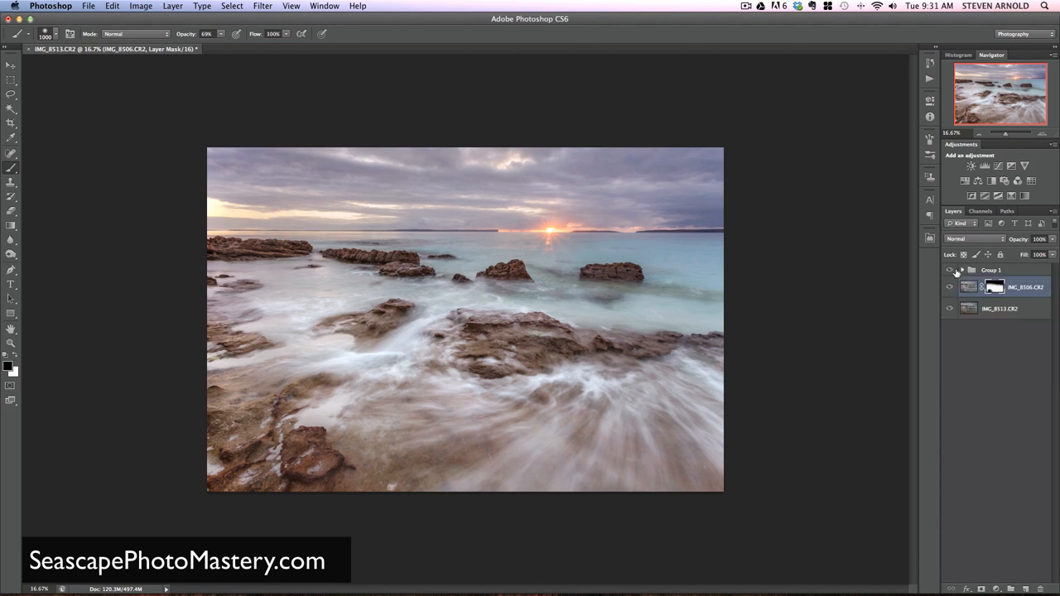
pyautogui.click(958, 270)
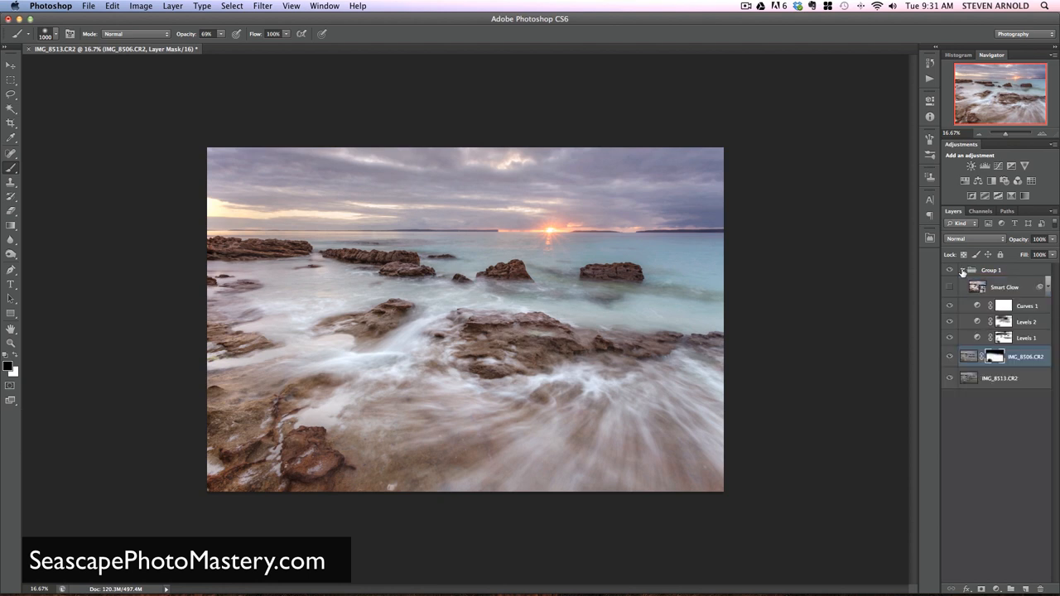
pyautogui.click(961, 270)
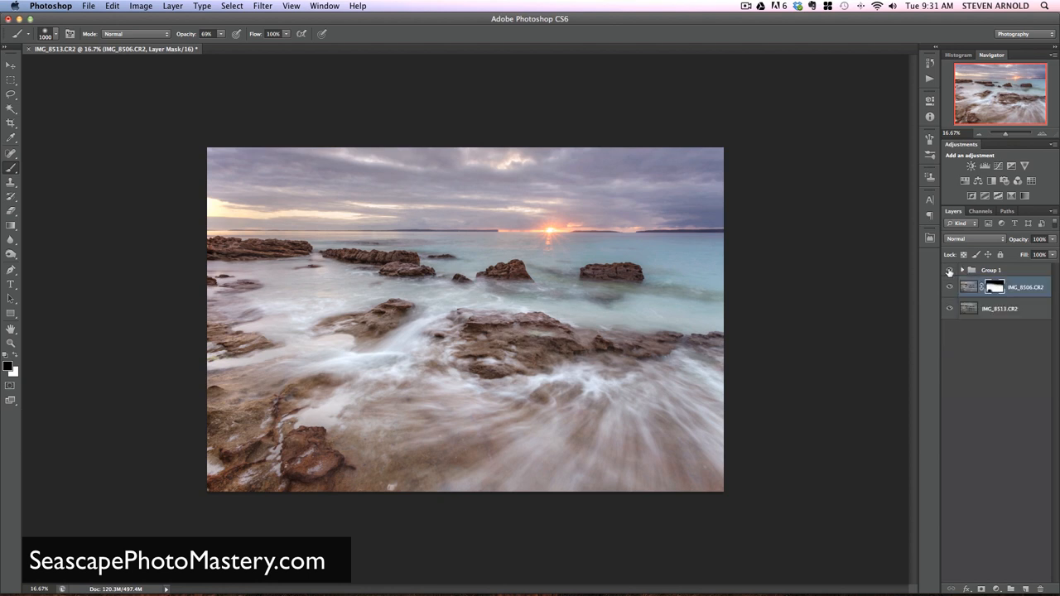
pyautogui.click(950, 270)
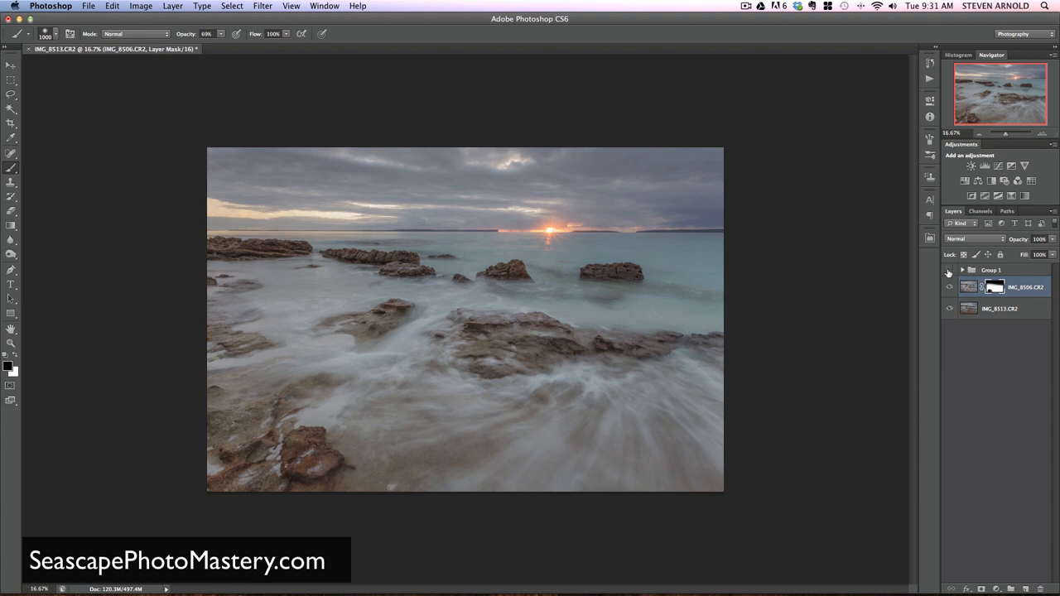
pyautogui.moveTo(951, 288)
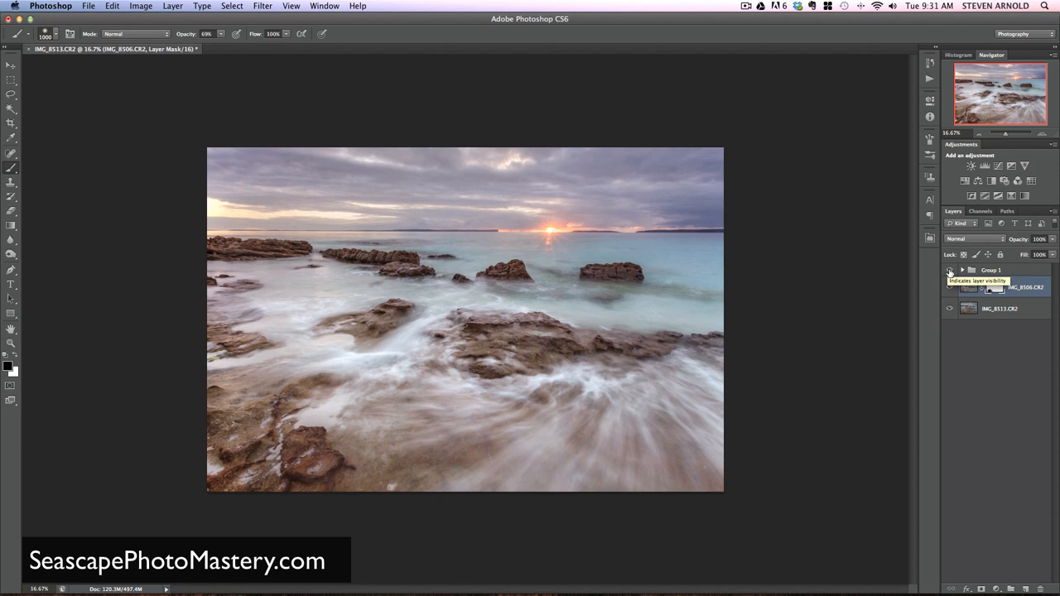
pyautogui.click(950, 270)
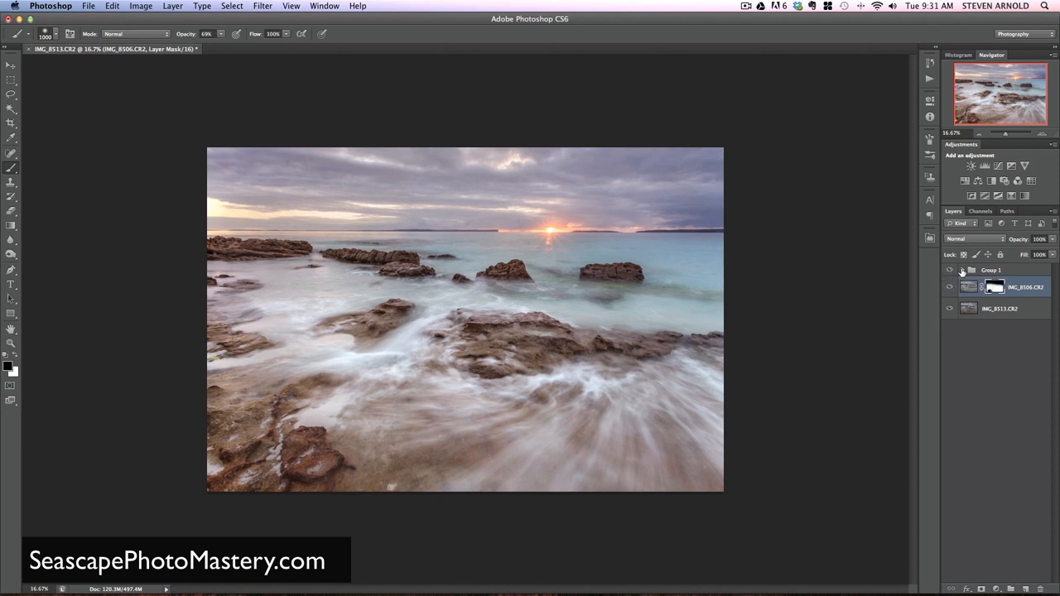
pyautogui.click(968, 288)
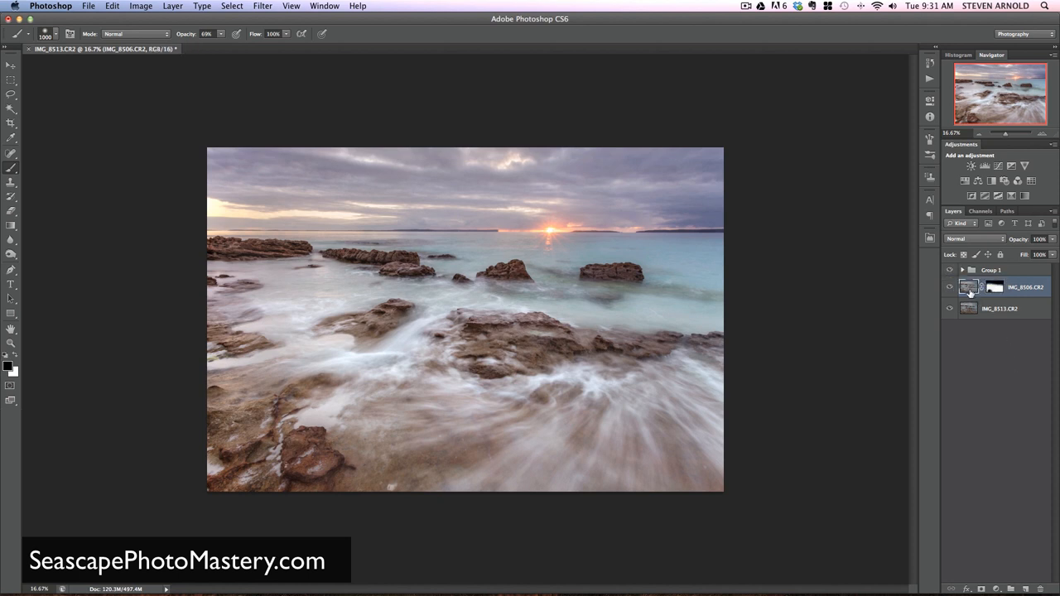
pyautogui.moveTo(969, 289)
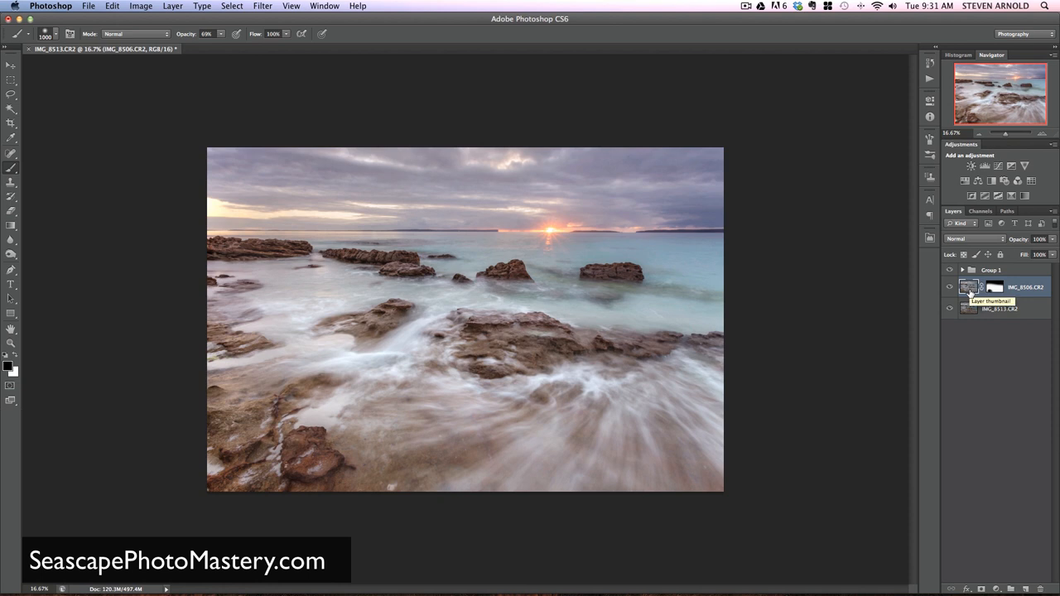